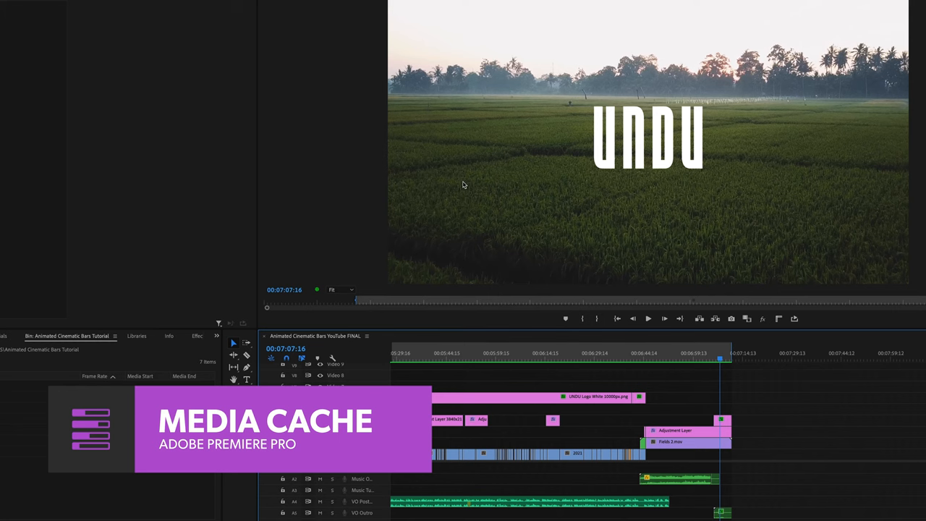
{"action": "mouse_move", "coordinate": [524, 217]}
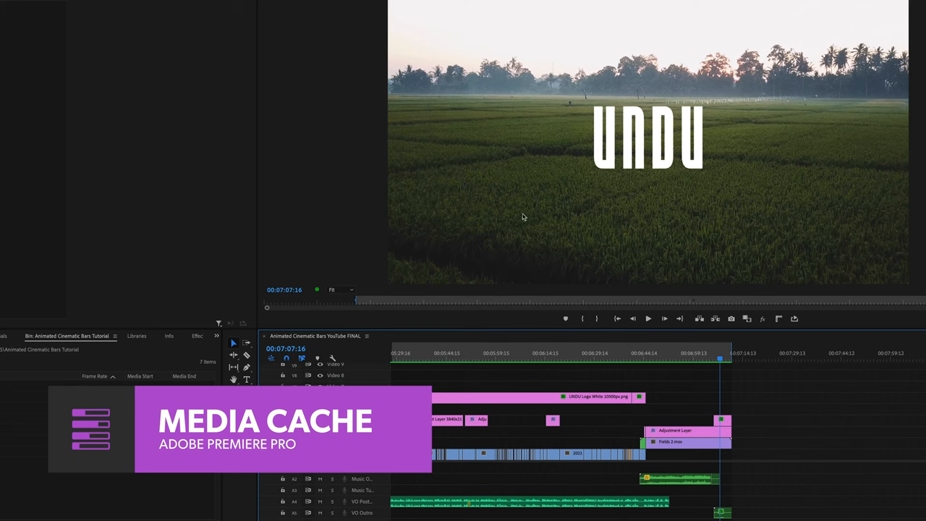
{"action": "mouse_move", "coordinate": [532, 205]}
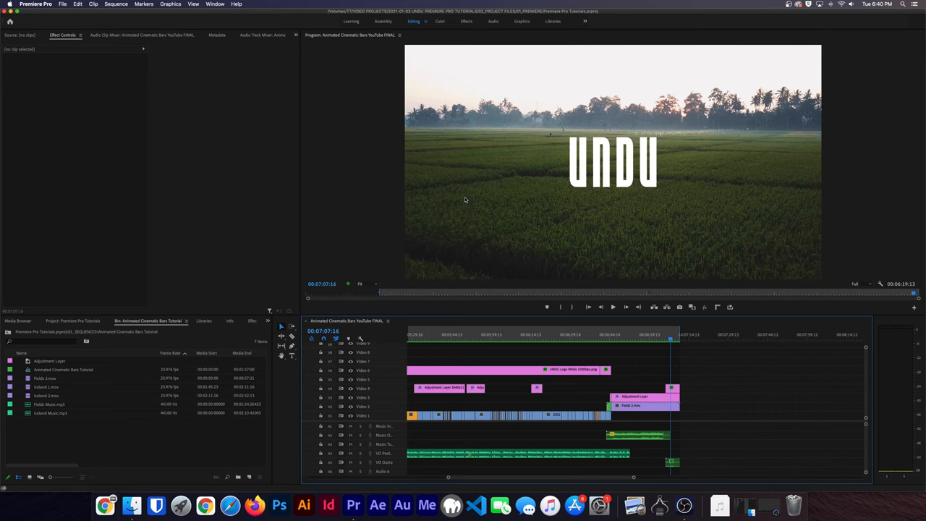
{"action": "mouse_move", "coordinate": [519, 216]}
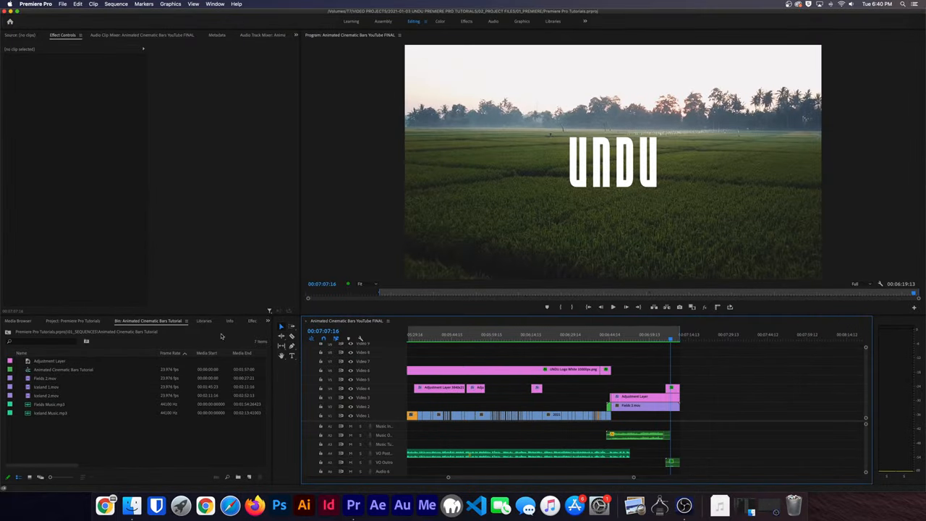
{"action": "mouse_move", "coordinate": [382, 244]}
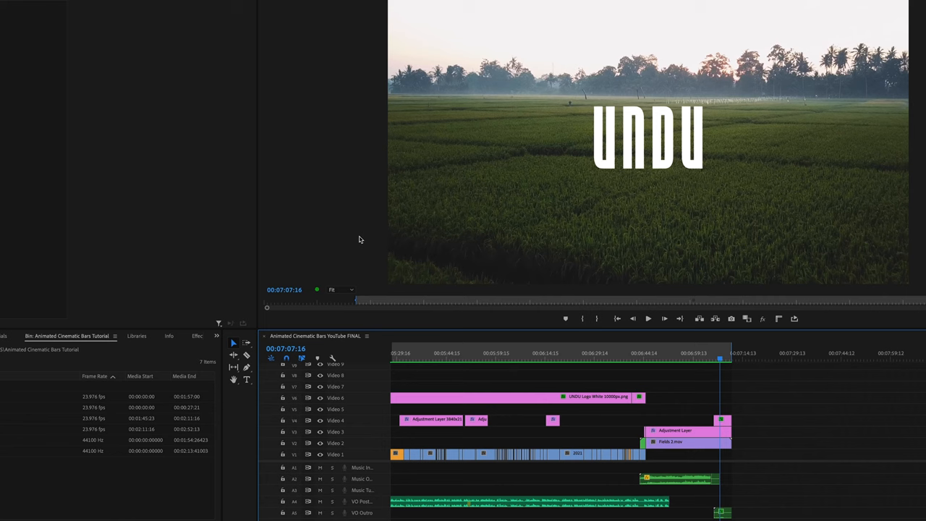
{"action": "mouse_move", "coordinate": [425, 293]}
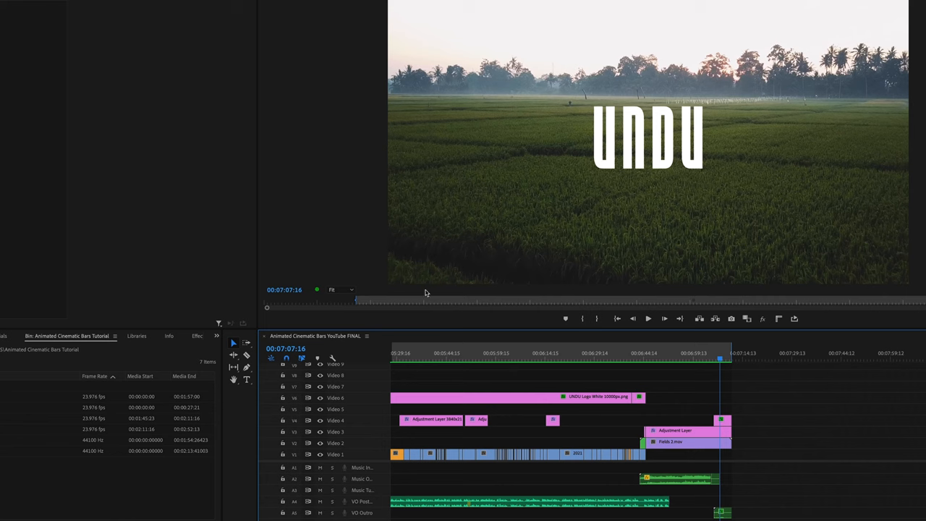
{"action": "mouse_move", "coordinate": [579, 209]}
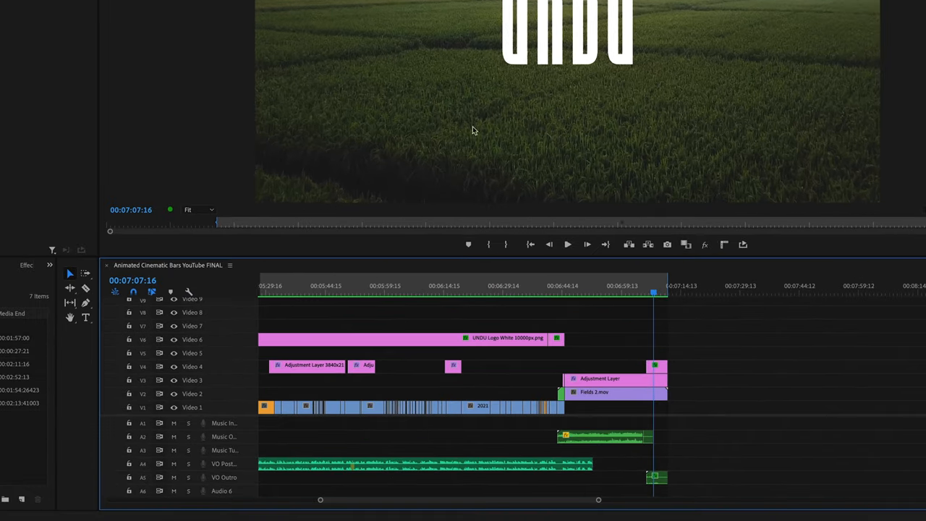
{"action": "mouse_move", "coordinate": [474, 296]}
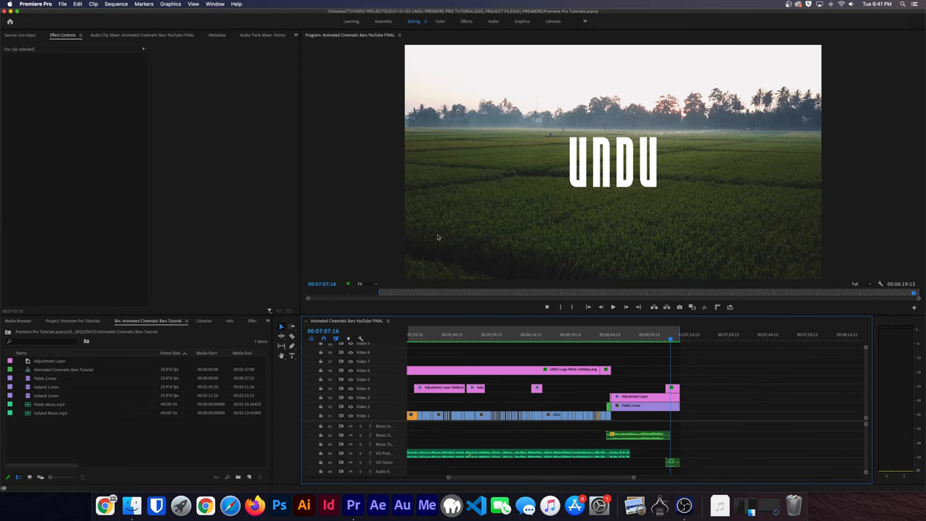
{"action": "mouse_move", "coordinate": [283, 102]}
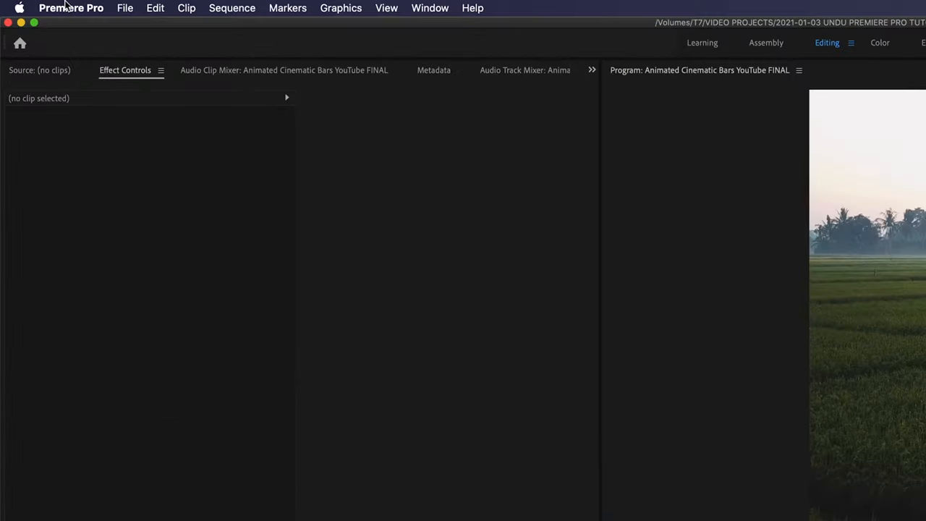
- Browse the Premiere Pro and Edit menus, ending on the Premiere Pro menu's preferences list
{"action": "left_click", "coordinate": [71, 8]}
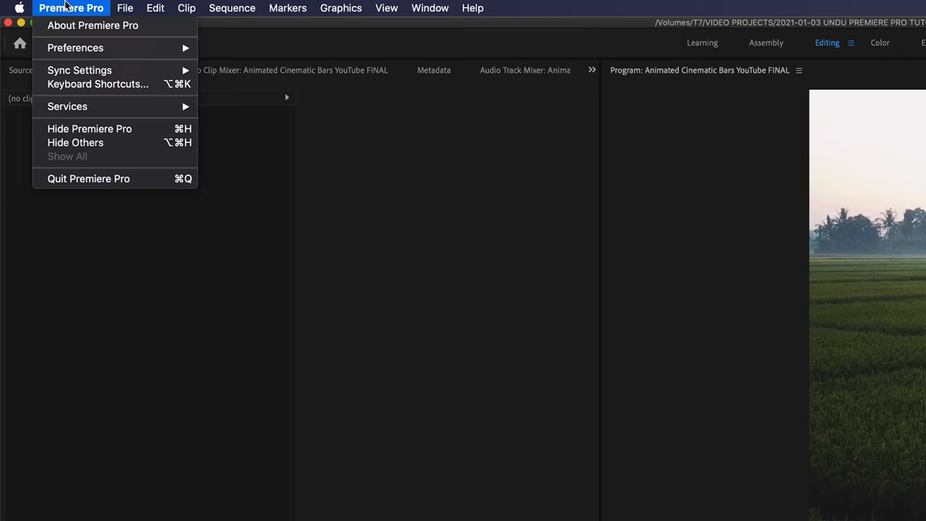
{"action": "mouse_move", "coordinate": [75, 48]}
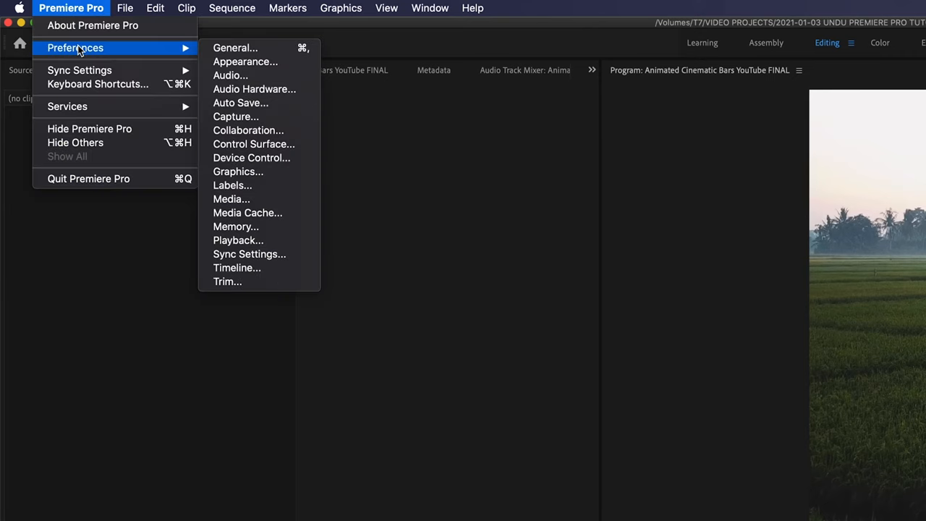
{"action": "left_click", "coordinate": [155, 7]}
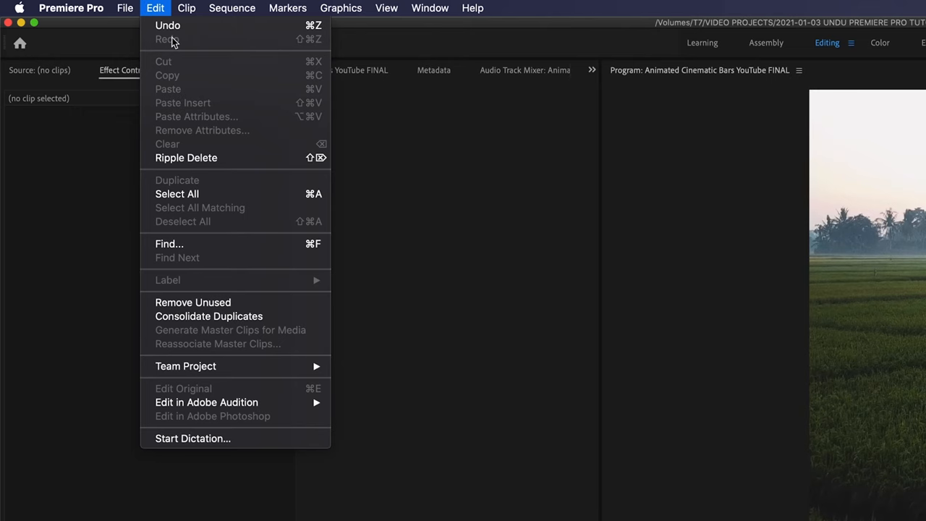
{"action": "left_click", "coordinate": [71, 8]}
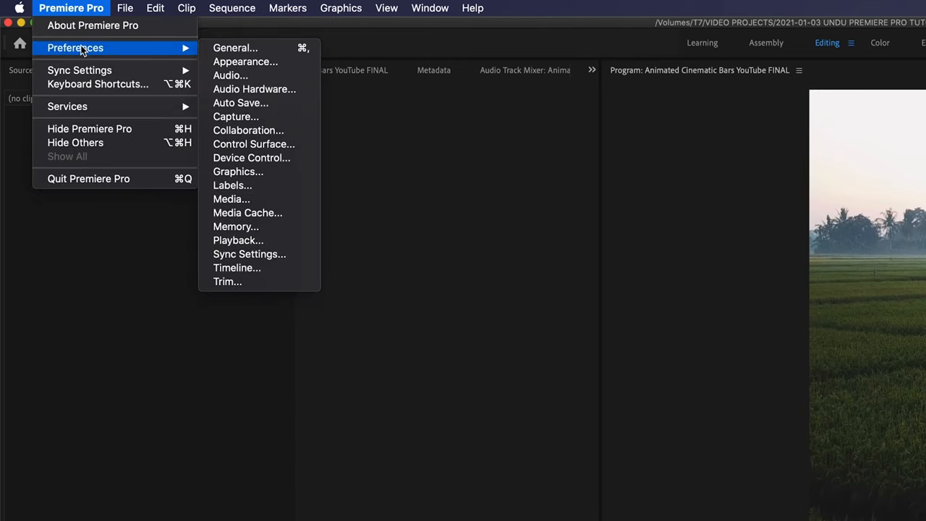
{"action": "mouse_move", "coordinate": [247, 213]}
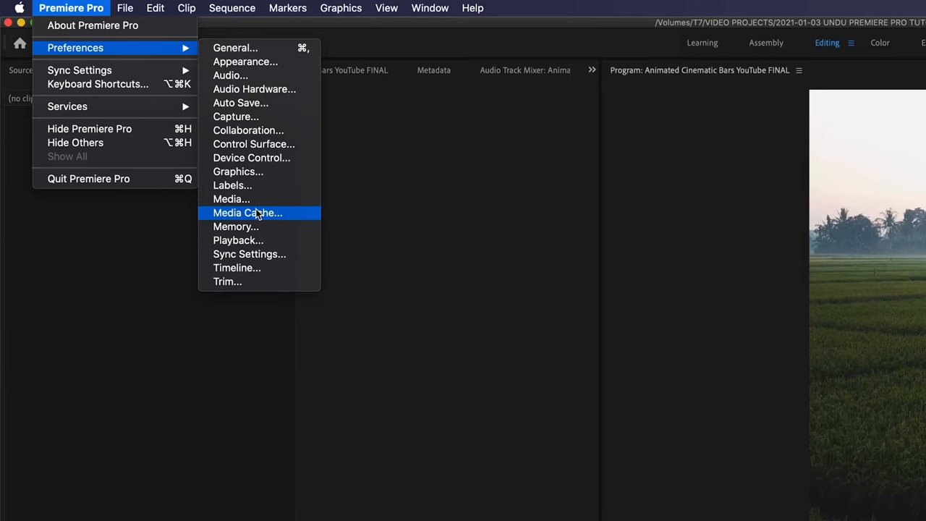
- Choose Media Cache from Preferences to show the Media Cache page
{"action": "left_click", "coordinate": [247, 212]}
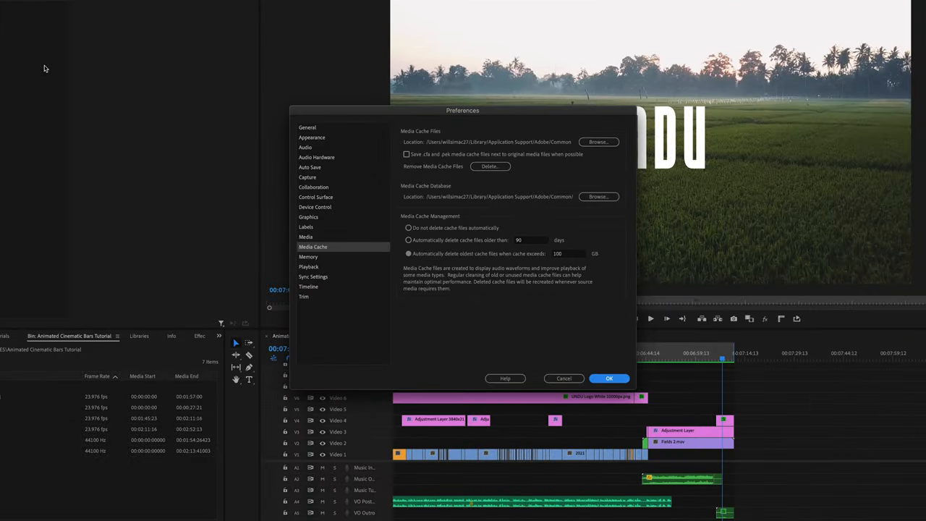
{"action": "mouse_move", "coordinate": [139, 86]}
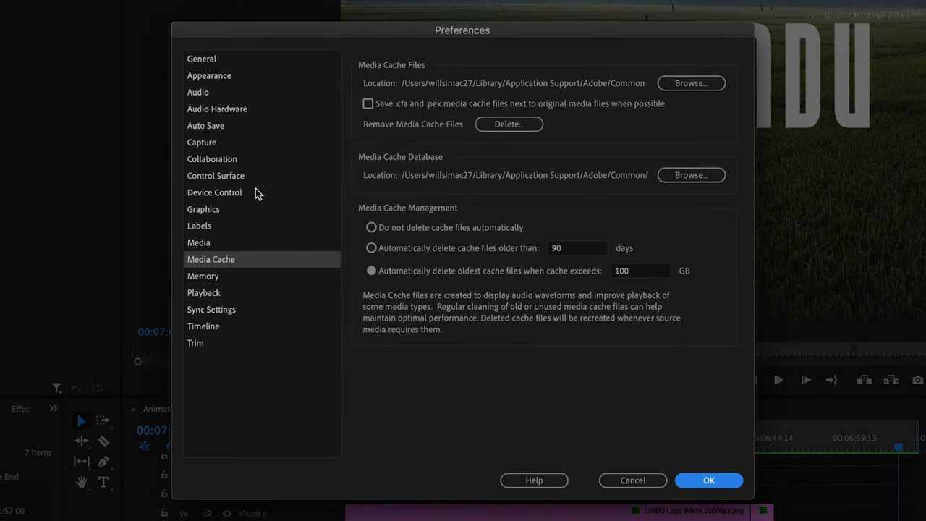
{"action": "mouse_move", "coordinate": [254, 167]}
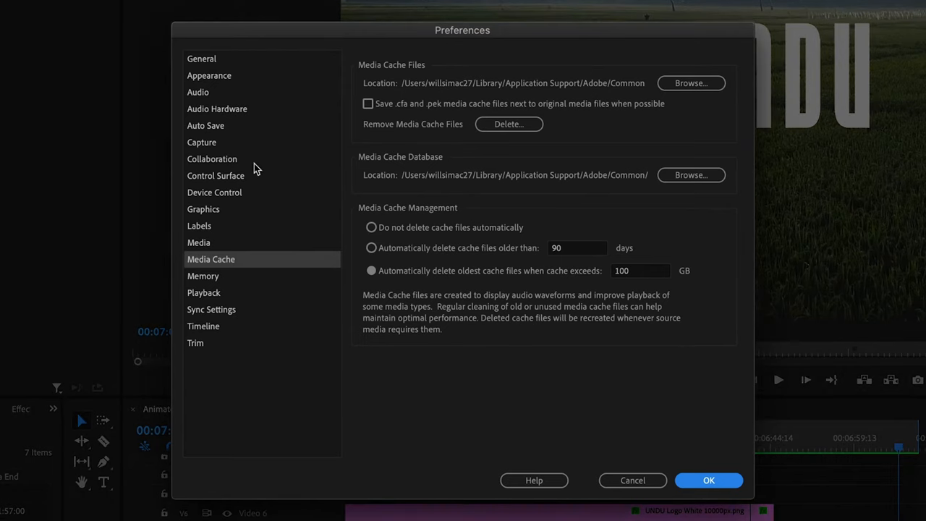
{"action": "mouse_move", "coordinate": [445, 73]}
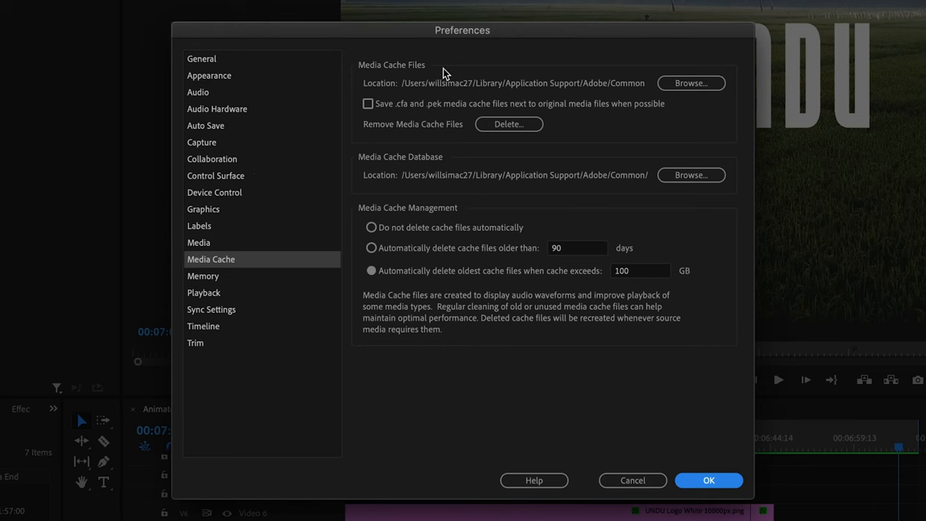
{"action": "mouse_move", "coordinate": [485, 83]}
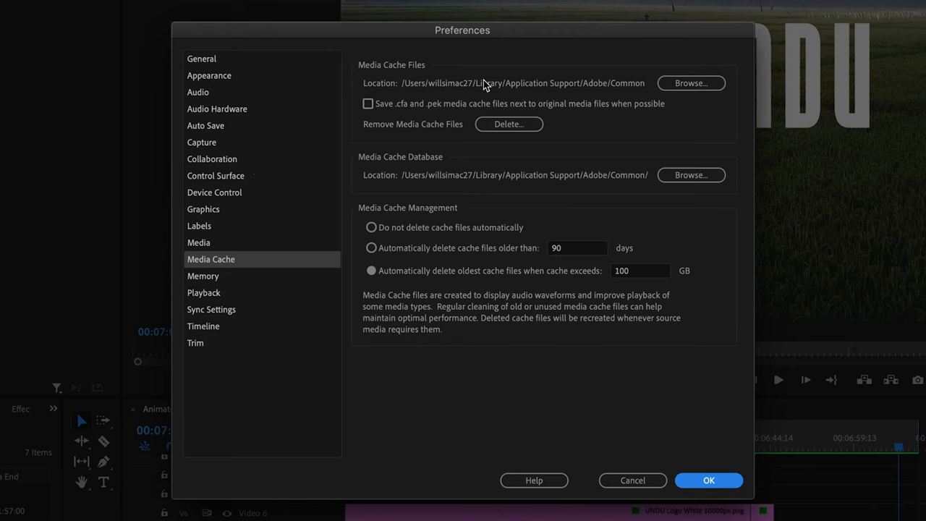
{"action": "mouse_move", "coordinate": [639, 175]}
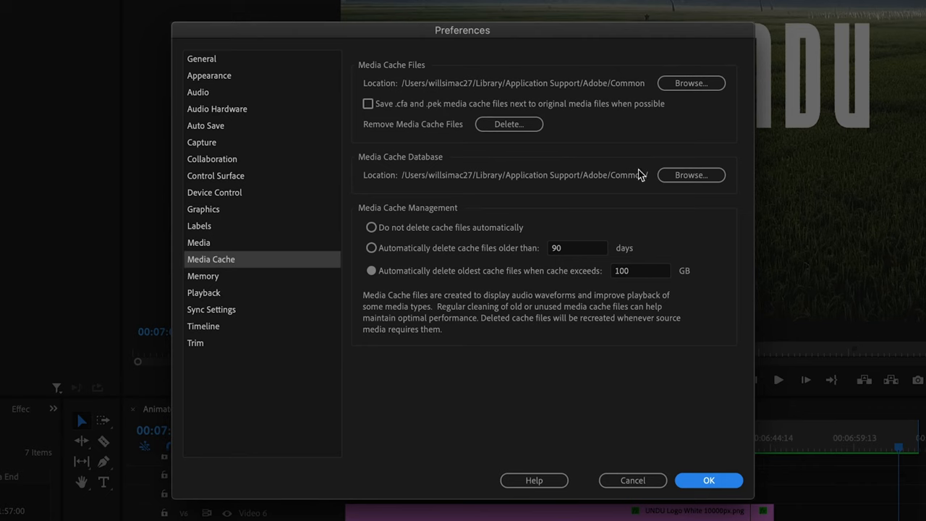
{"action": "mouse_move", "coordinate": [521, 84]}
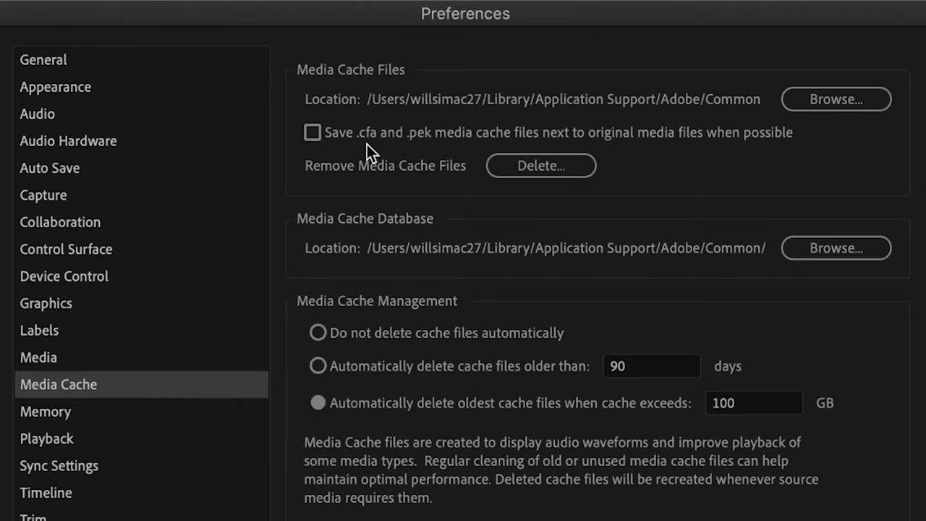
{"action": "mouse_move", "coordinate": [513, 156]}
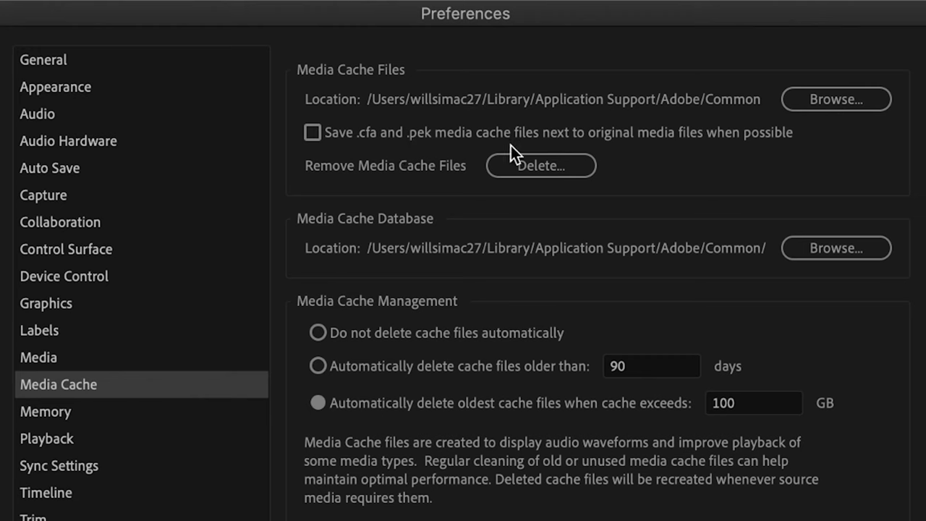
{"action": "mouse_move", "coordinate": [731, 156]}
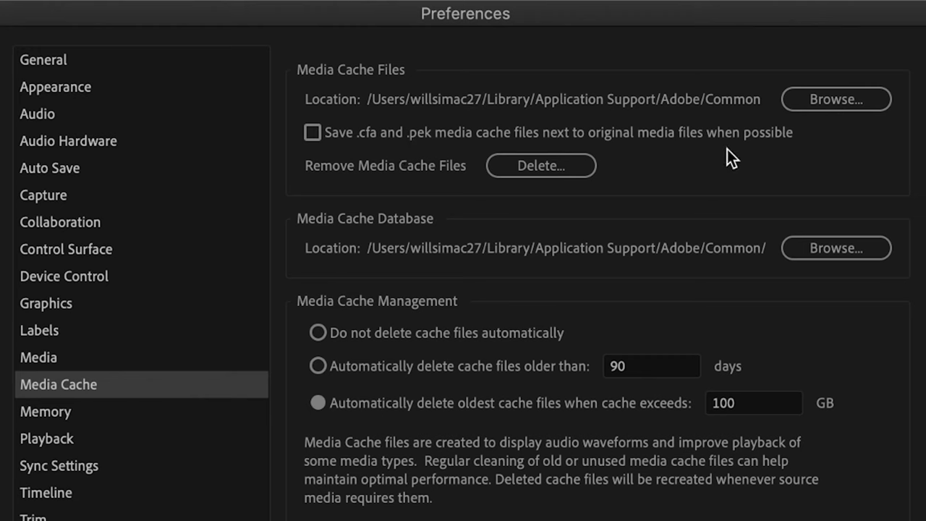
{"action": "mouse_move", "coordinate": [366, 163]}
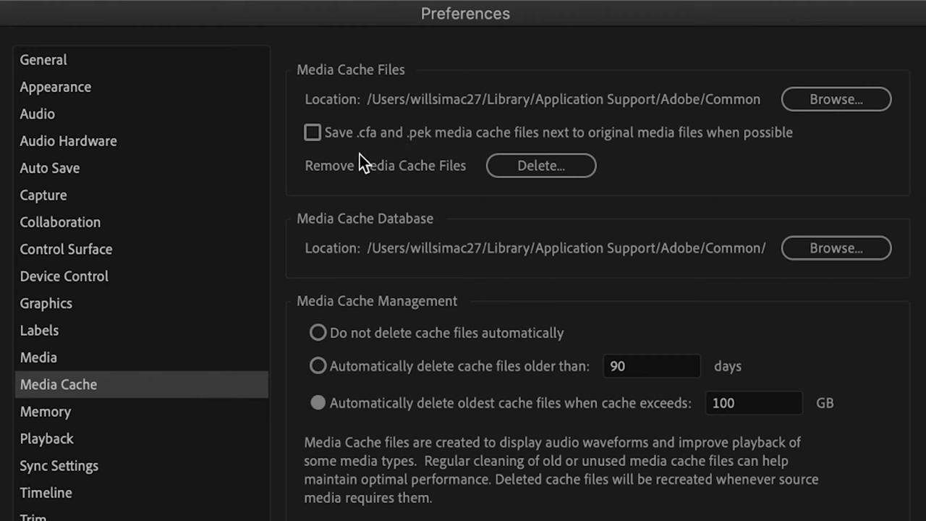
{"action": "mouse_move", "coordinate": [365, 150]}
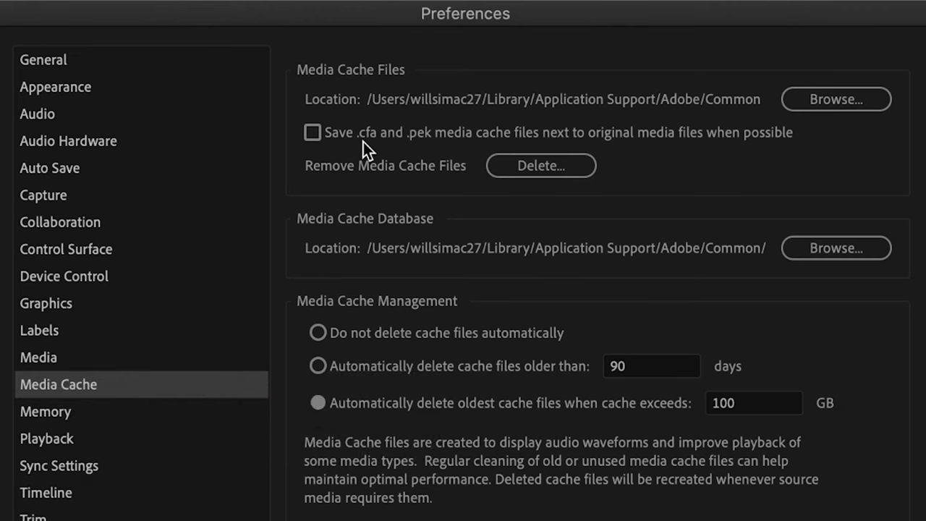
{"action": "mouse_move", "coordinate": [425, 148]}
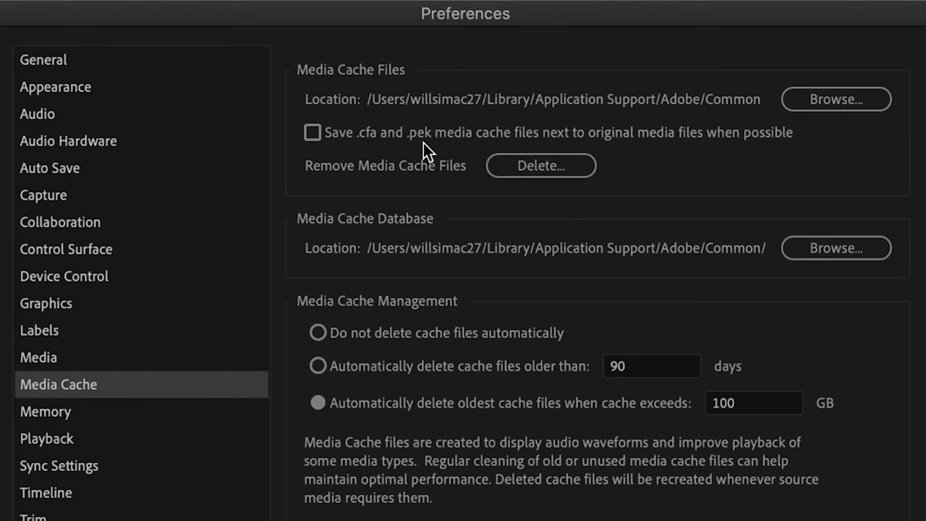
{"action": "mouse_move", "coordinate": [631, 152]}
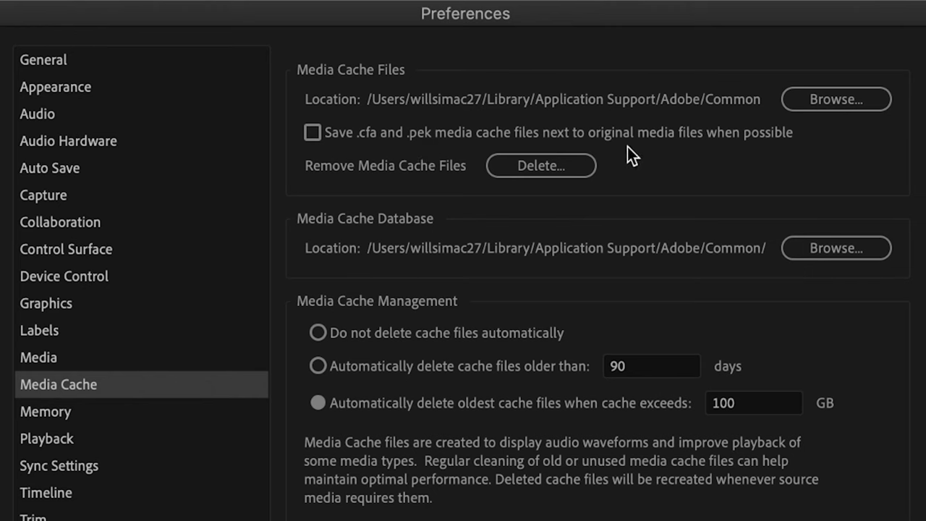
{"action": "mouse_move", "coordinate": [539, 113]}
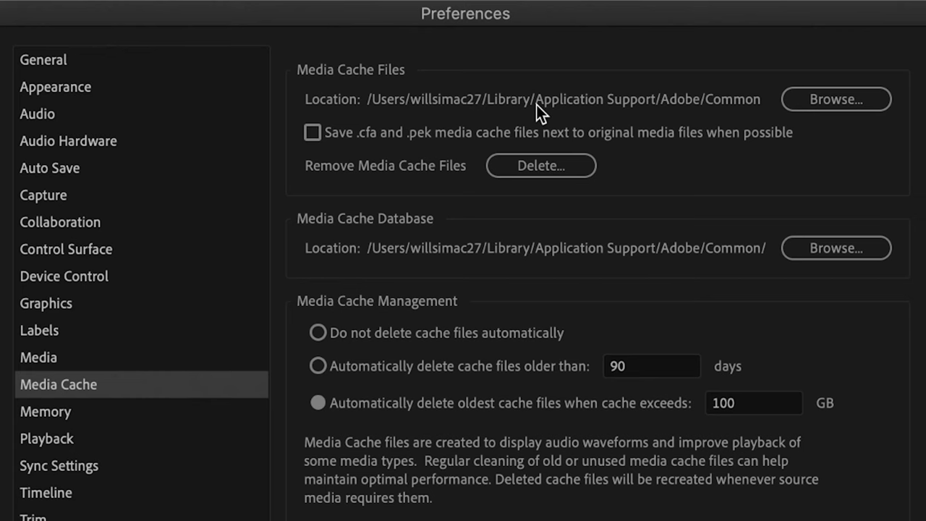
{"action": "left_click", "coordinate": [312, 132]}
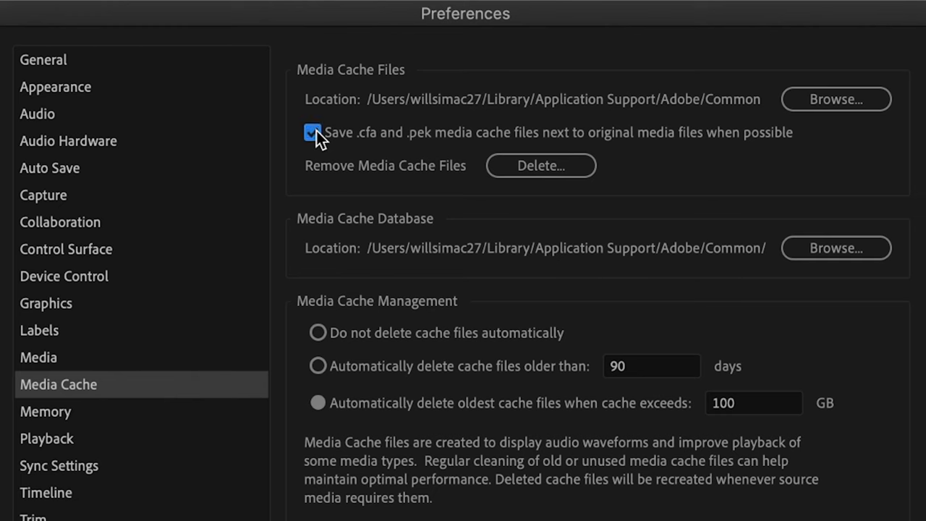
{"action": "left_click", "coordinate": [313, 132]}
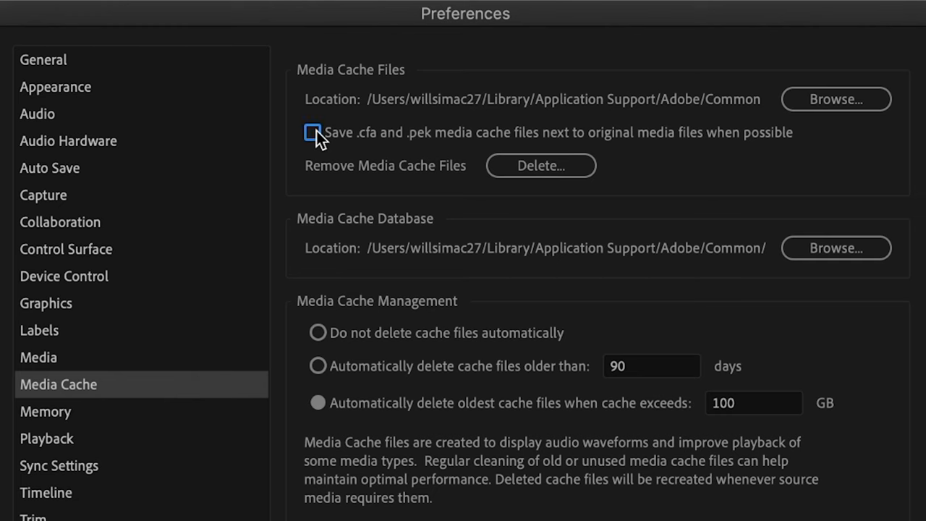
{"action": "mouse_move", "coordinate": [426, 105]}
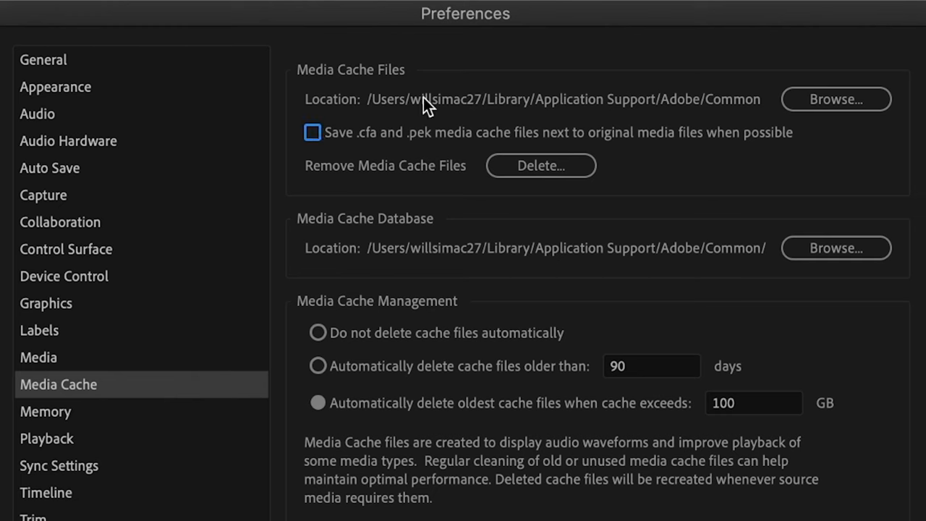
{"action": "mouse_move", "coordinate": [448, 148]}
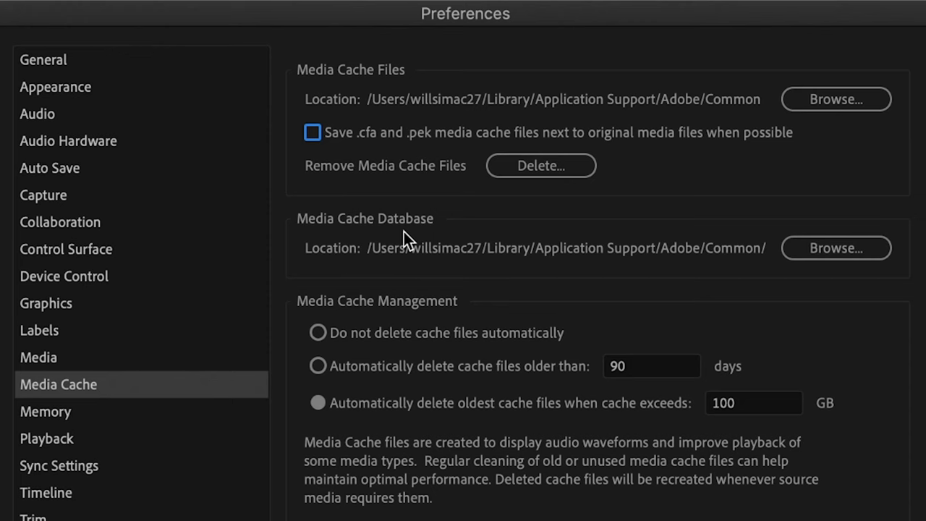
{"action": "mouse_move", "coordinate": [340, 76]}
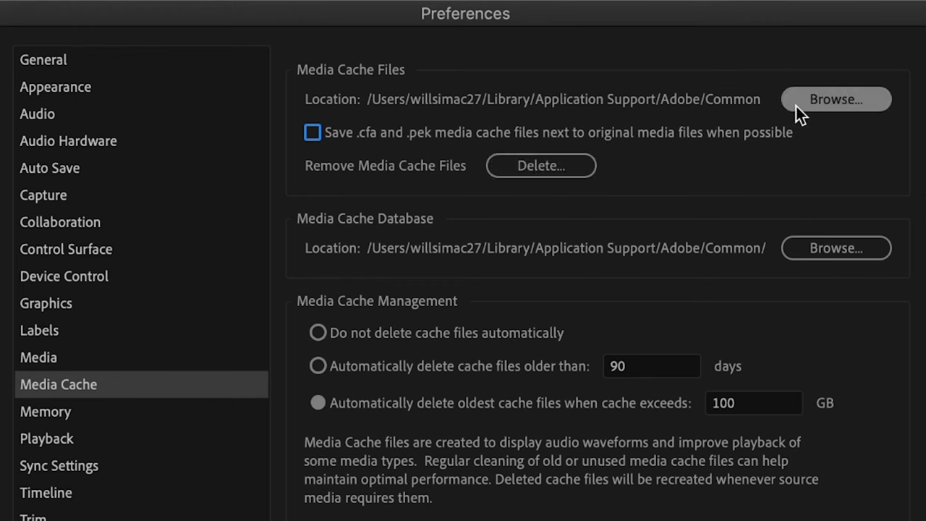
{"action": "mouse_move", "coordinate": [835, 248]}
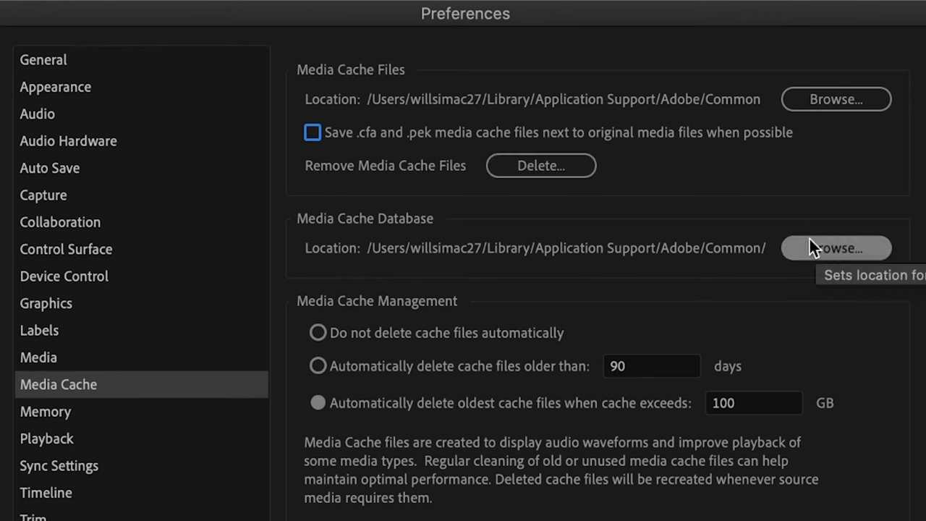
{"action": "mouse_move", "coordinate": [622, 132]}
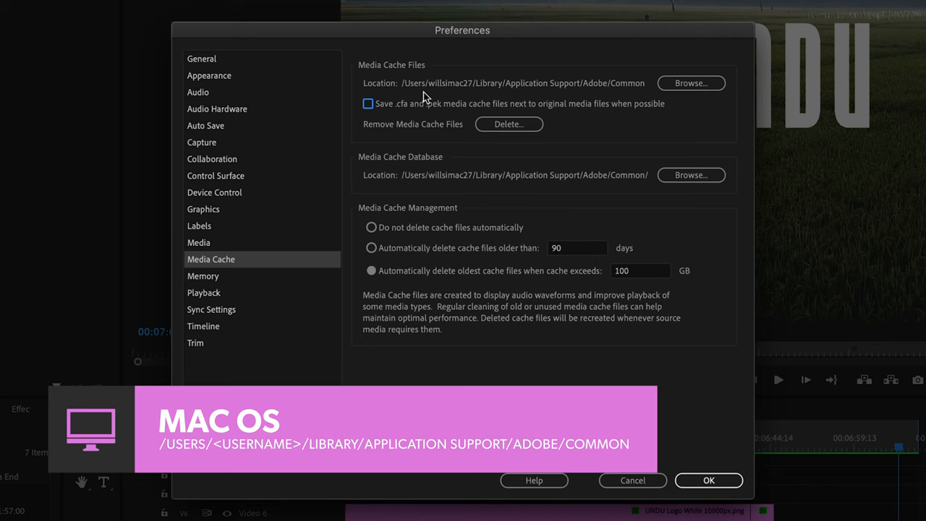
{"action": "mouse_move", "coordinate": [537, 96]}
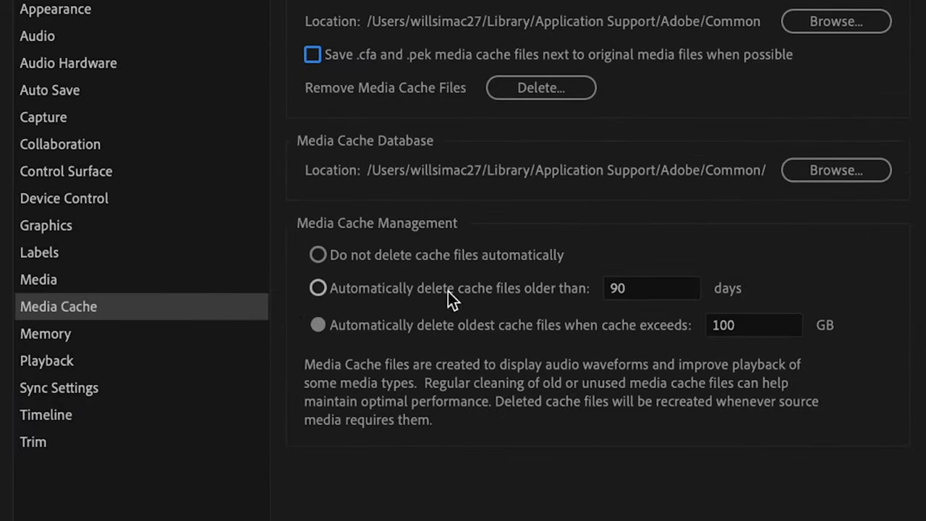
{"action": "mouse_move", "coordinate": [492, 253]}
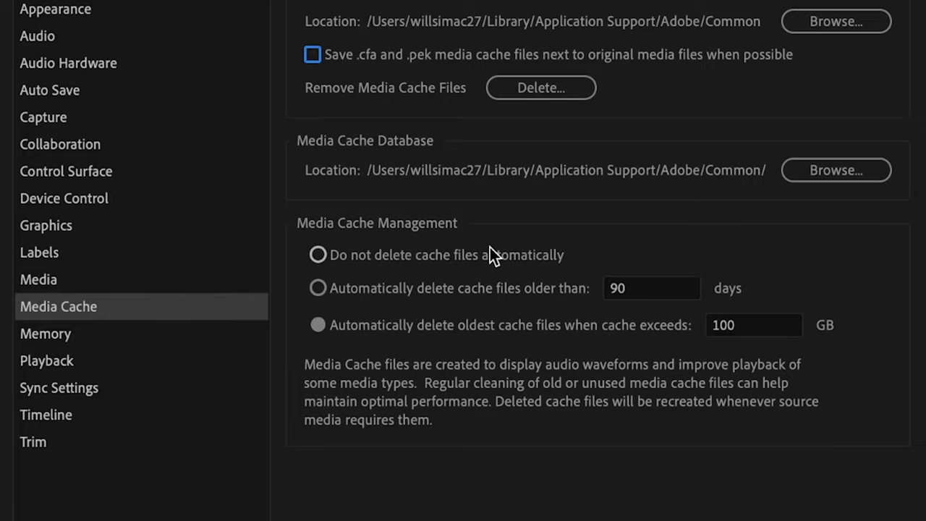
- Bring up the Delete Media Cache Files dialog from Remove Media Cache Files
{"action": "scroll", "scroll_direction": "up", "scroll_amount": 3}
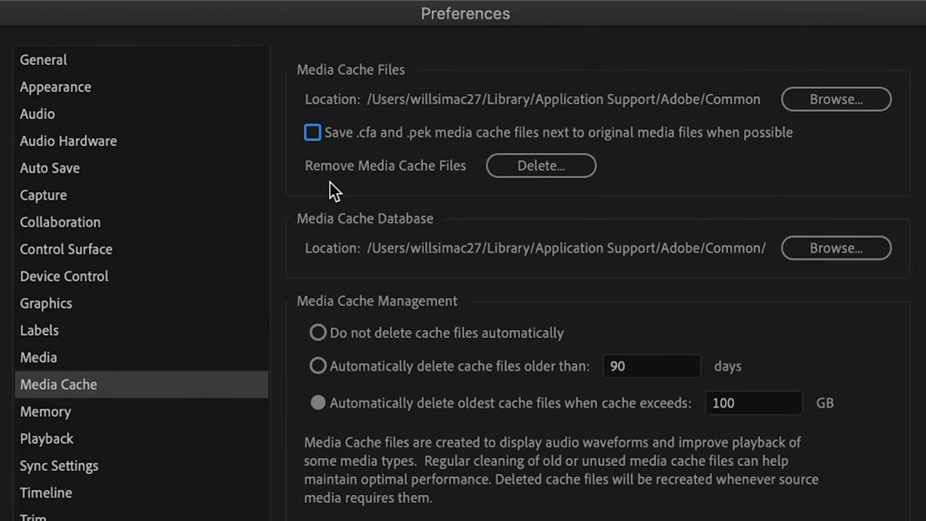
{"action": "mouse_move", "coordinate": [427, 190]}
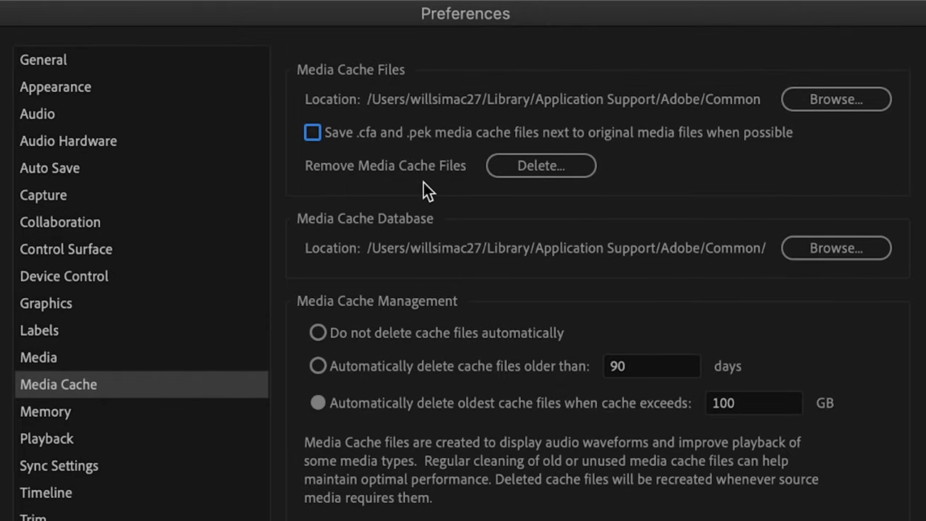
{"action": "left_click", "coordinate": [540, 165]}
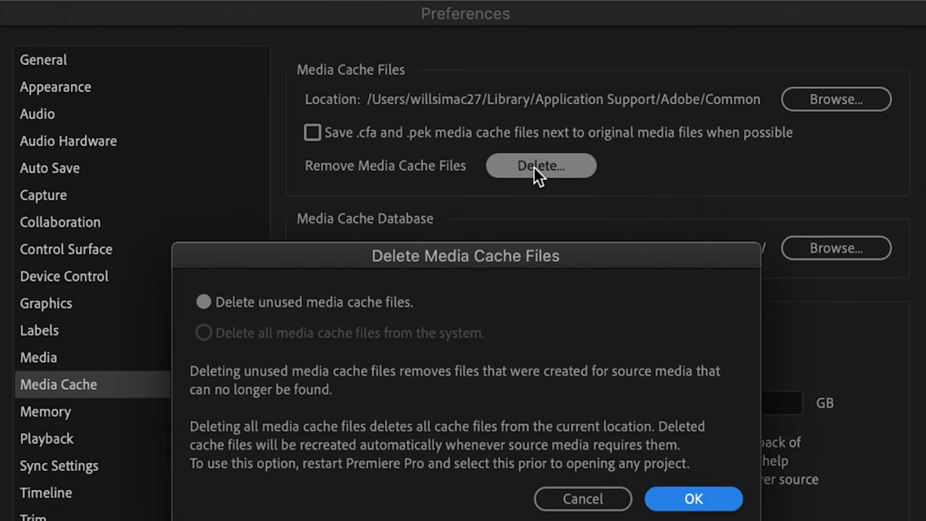
- Confirm deleting unused media cache files, then reopen the deletion dialog
{"action": "scroll", "scroll_direction": "down", "scroll_amount": 3}
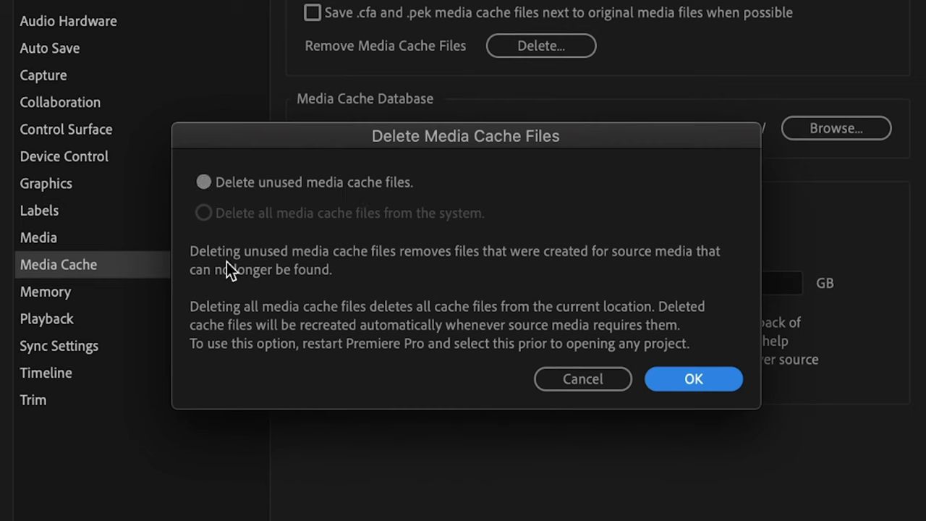
{"action": "mouse_move", "coordinate": [415, 274]}
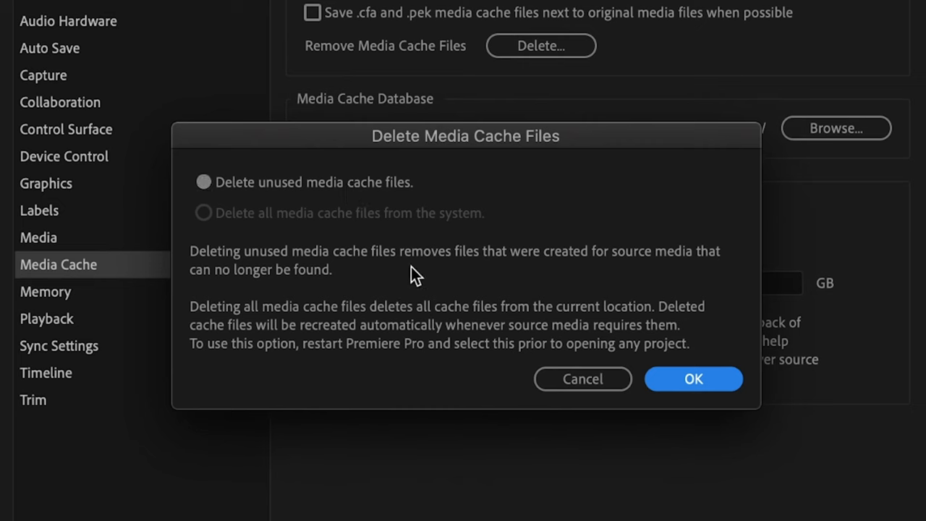
{"action": "mouse_move", "coordinate": [506, 293]}
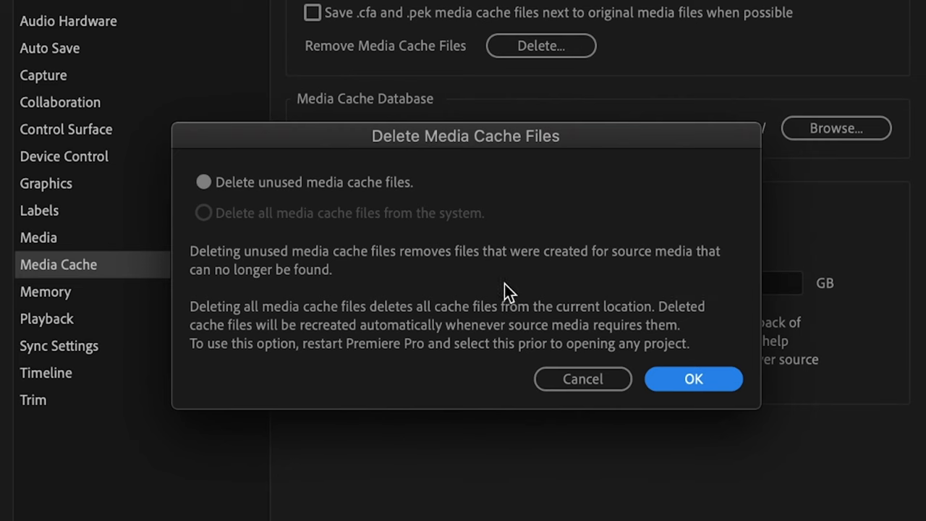
{"action": "mouse_move", "coordinate": [423, 296]}
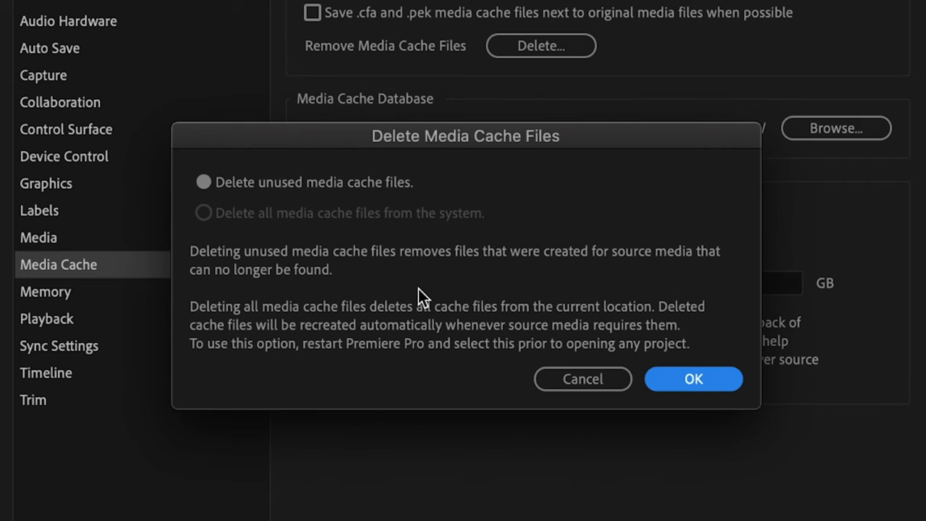
{"action": "mouse_move", "coordinate": [693, 378]}
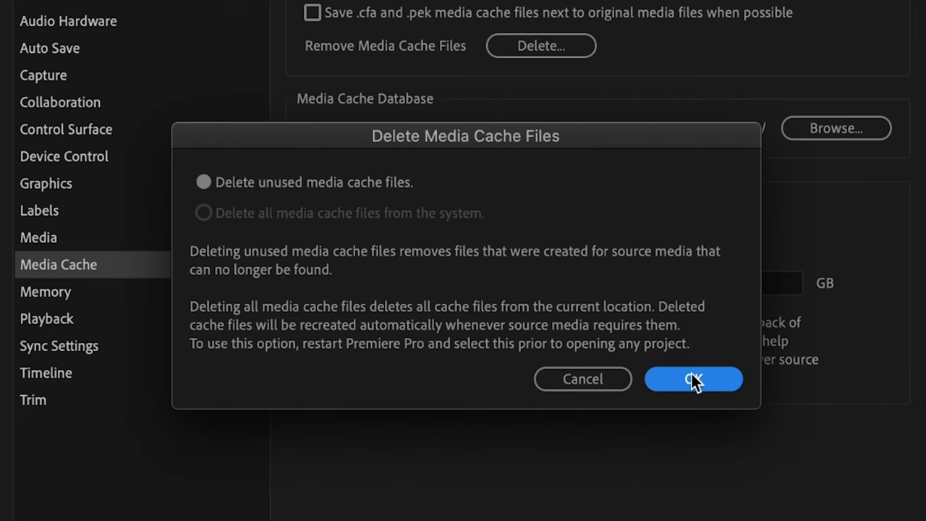
{"action": "left_click", "coordinate": [693, 379]}
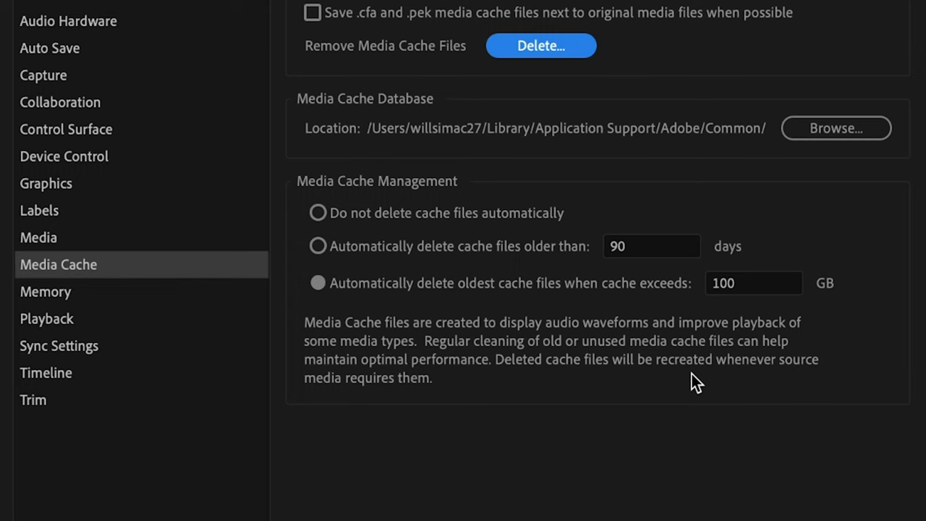
{"action": "left_click", "coordinate": [540, 45]}
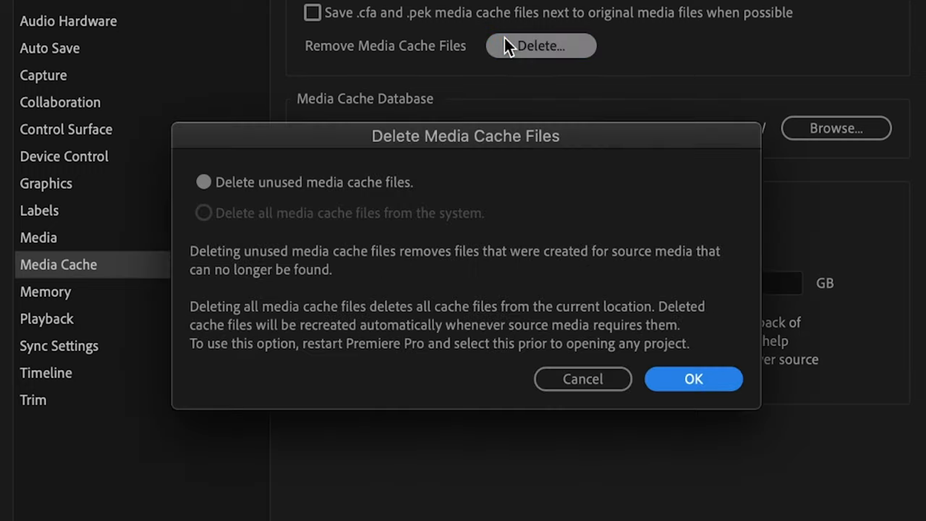
{"action": "mouse_move", "coordinate": [443, 199]}
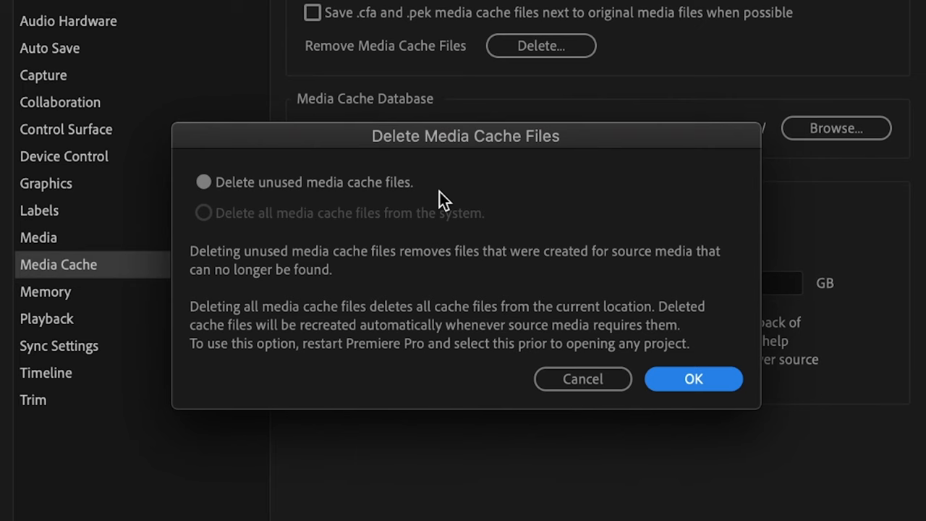
{"action": "mouse_move", "coordinate": [390, 210]}
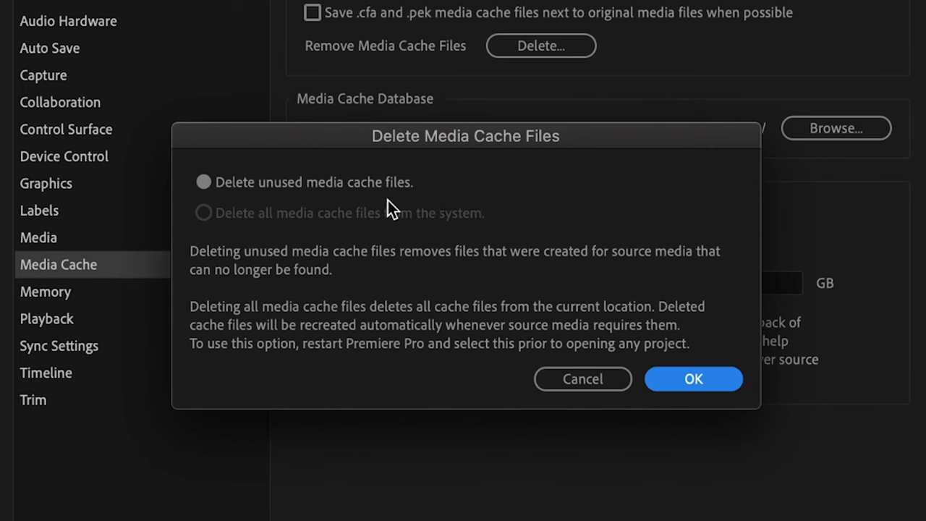
{"action": "mouse_move", "coordinate": [354, 232]}
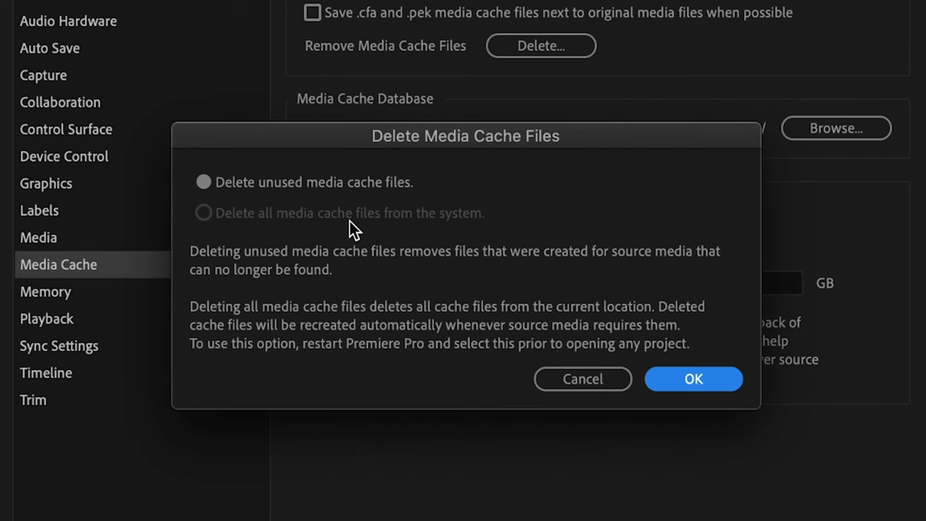
{"action": "mouse_move", "coordinate": [363, 325]}
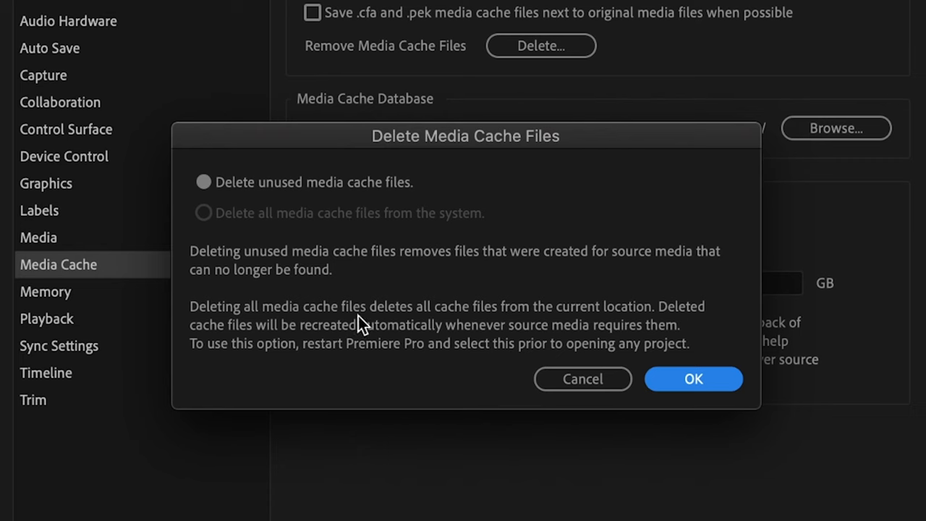
{"action": "mouse_move", "coordinate": [404, 324]}
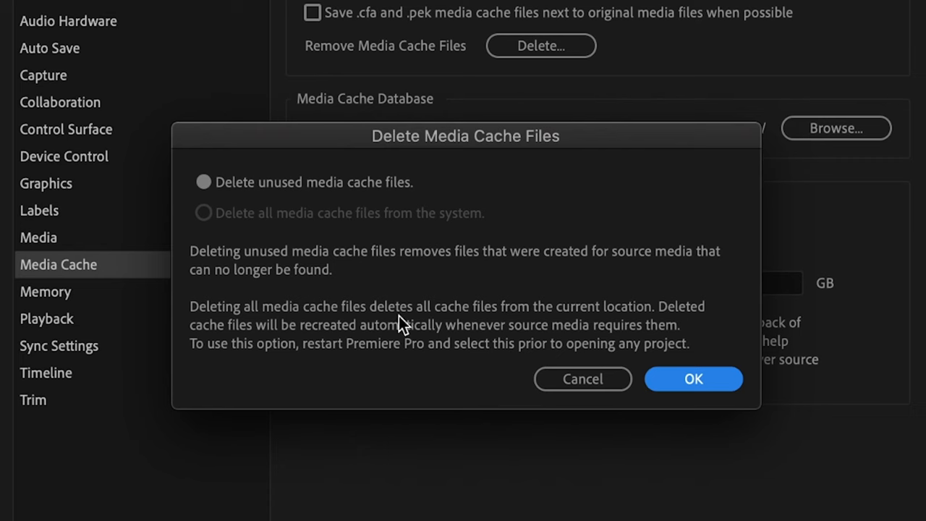
{"action": "mouse_move", "coordinate": [579, 333]}
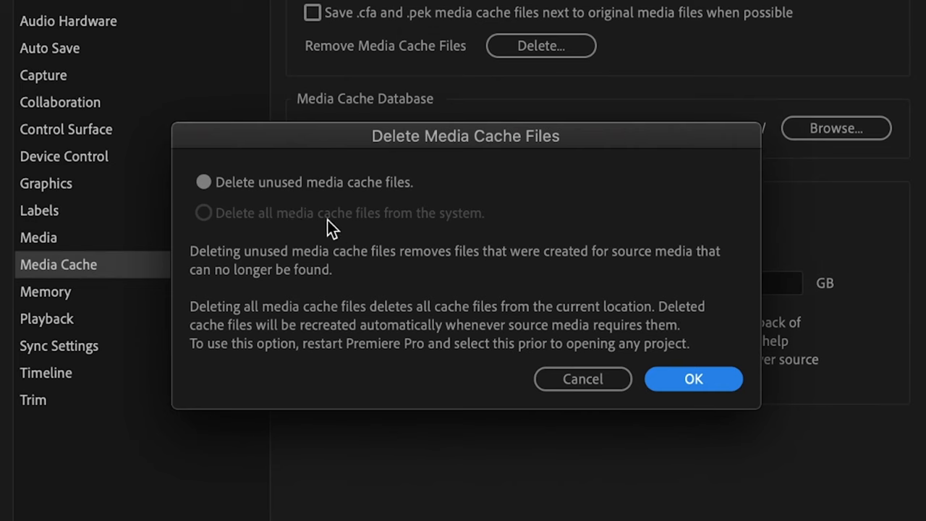
{"action": "mouse_move", "coordinate": [275, 231]}
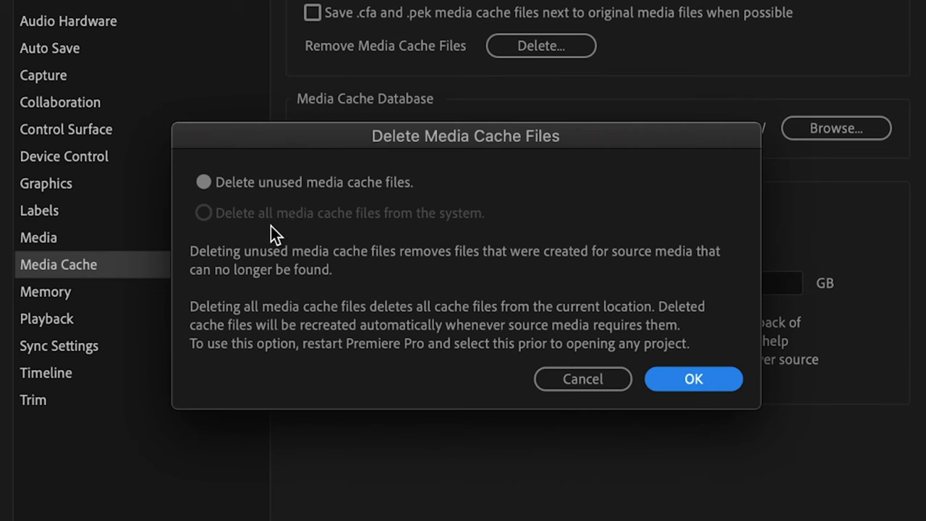
{"action": "mouse_move", "coordinate": [288, 367]}
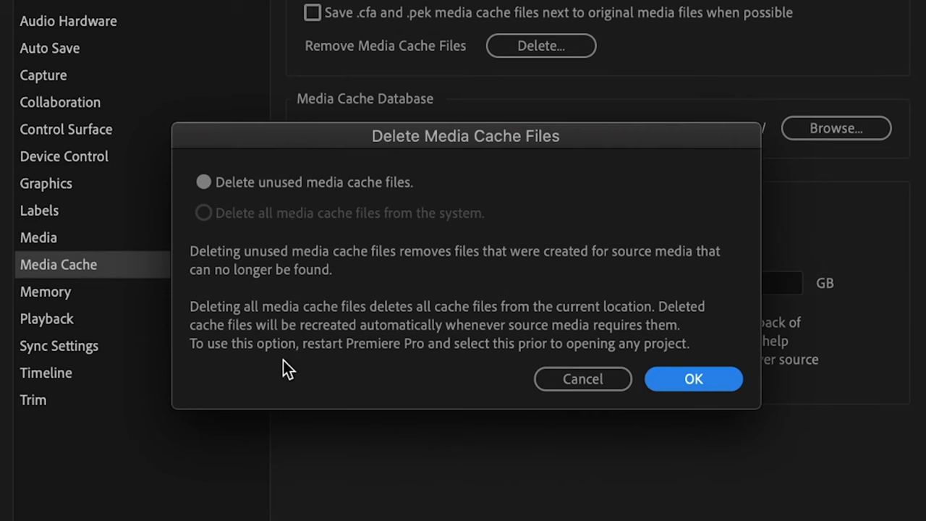
{"action": "mouse_move", "coordinate": [575, 366]}
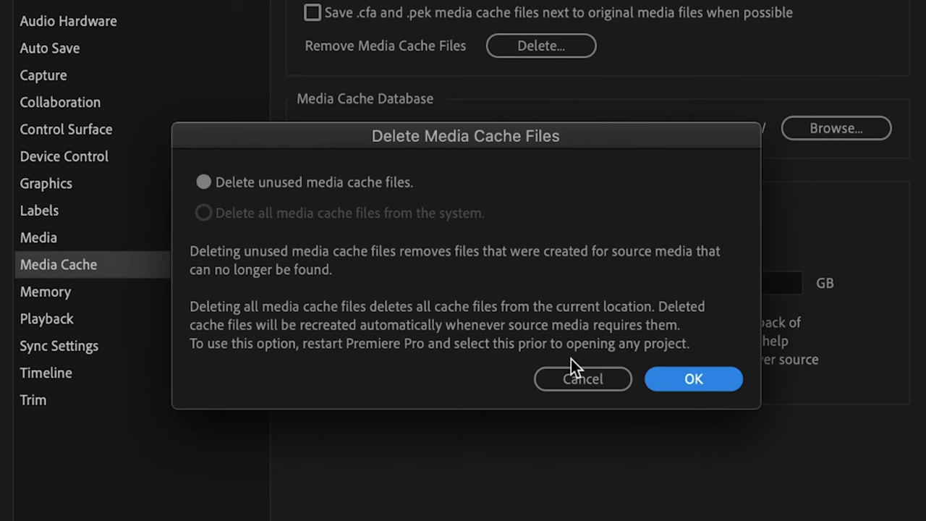
{"action": "mouse_move", "coordinate": [606, 368]}
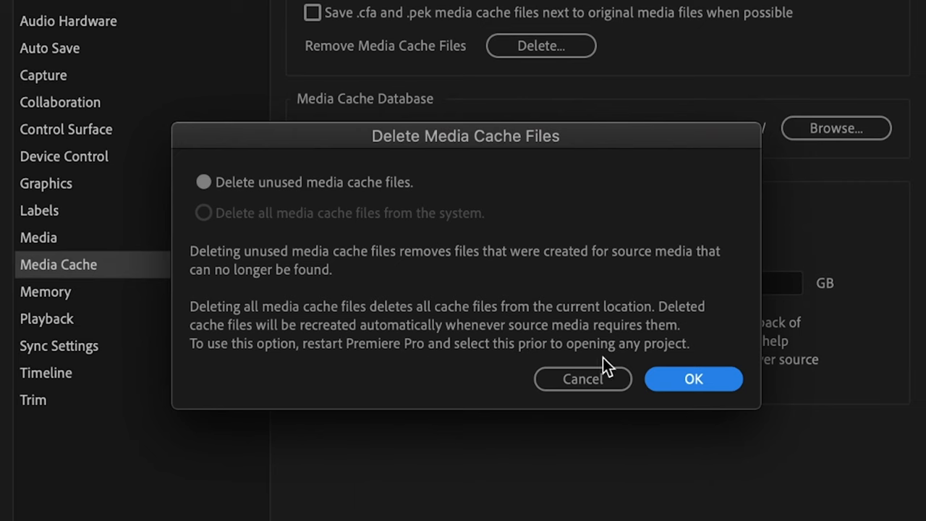
{"action": "mouse_move", "coordinate": [506, 226]}
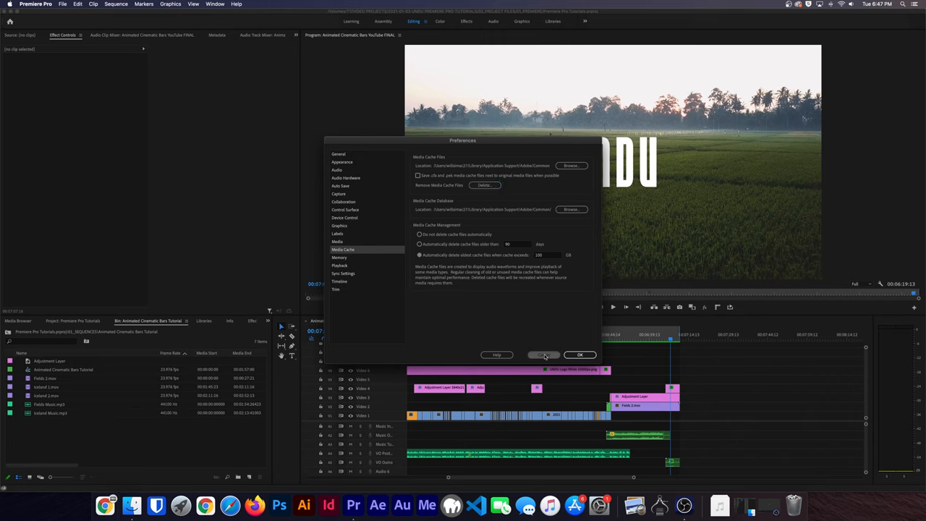
- Quit and relaunch Premiere Pro, staying on the Home screen with no project
{"action": "left_click", "coordinate": [35, 5]}
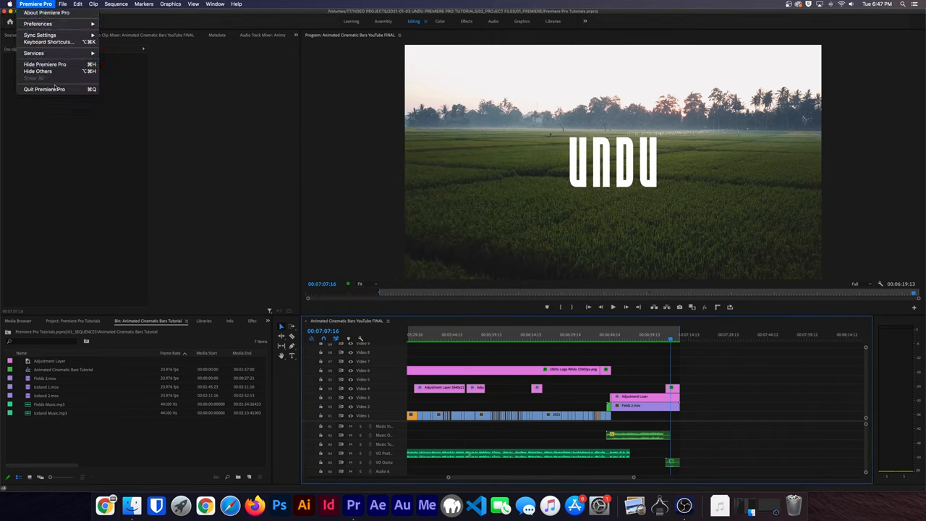
{"action": "left_click", "coordinate": [45, 65]}
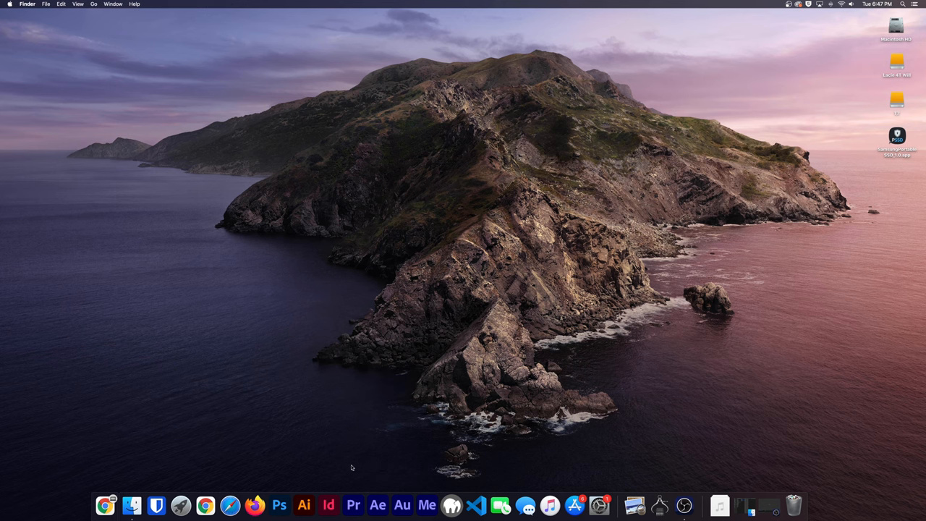
{"action": "left_click", "coordinate": [353, 505]}
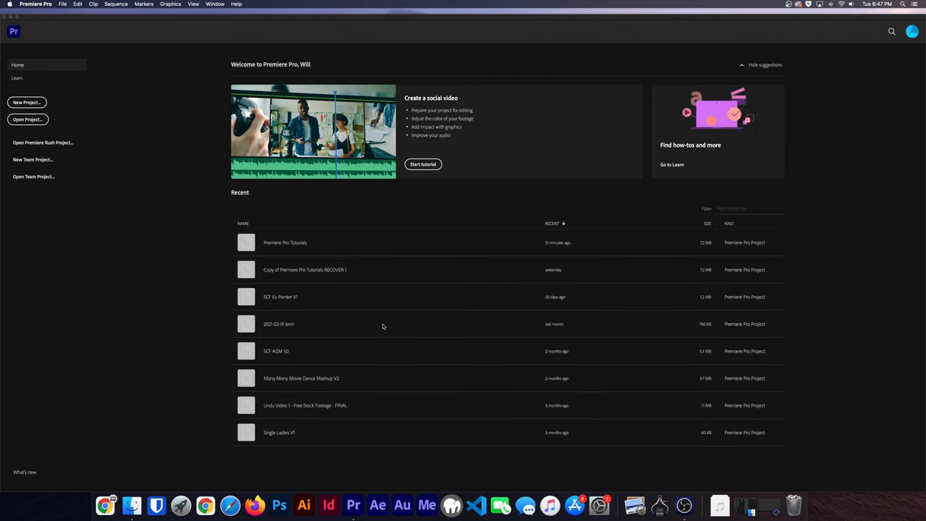
{"action": "mouse_move", "coordinate": [418, 275]}
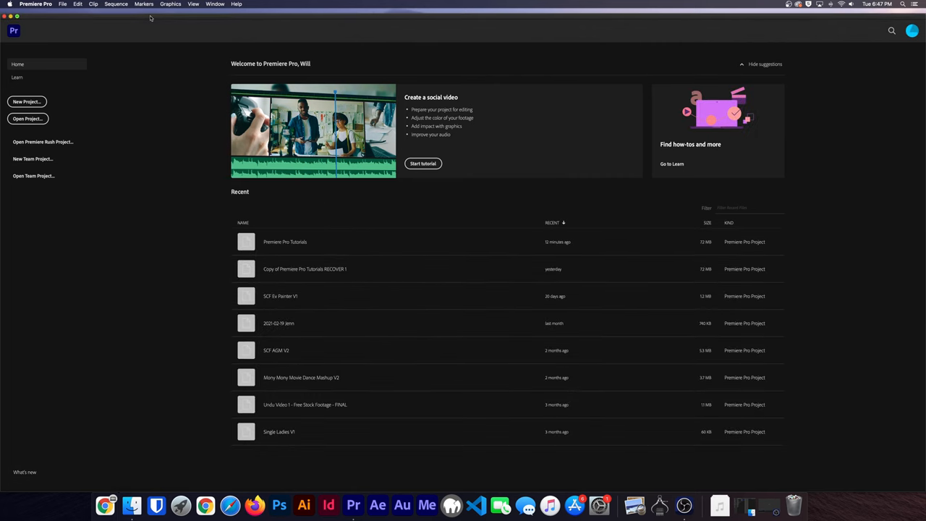
- From Media Cache preferences, choose 'Delete all media cache files from the system'
{"action": "left_click", "coordinate": [36, 5]}
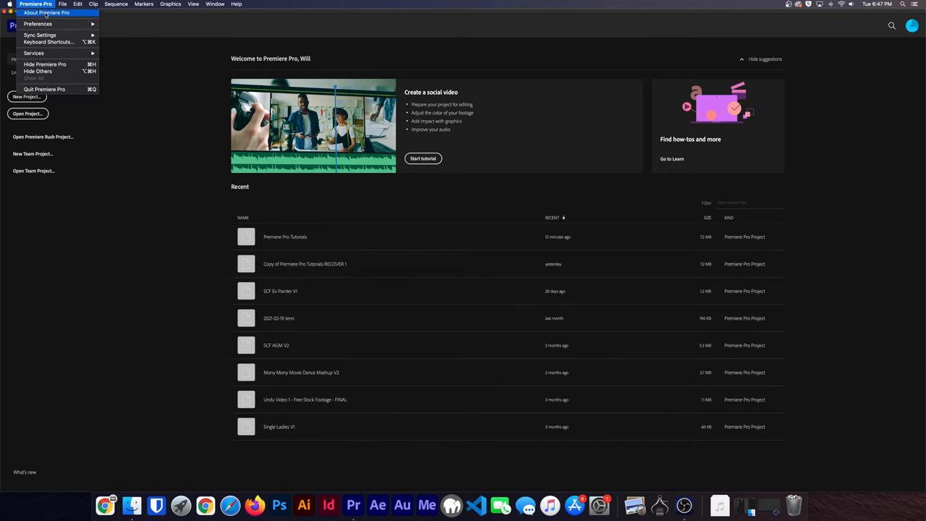
{"action": "left_click", "coordinate": [38, 24]}
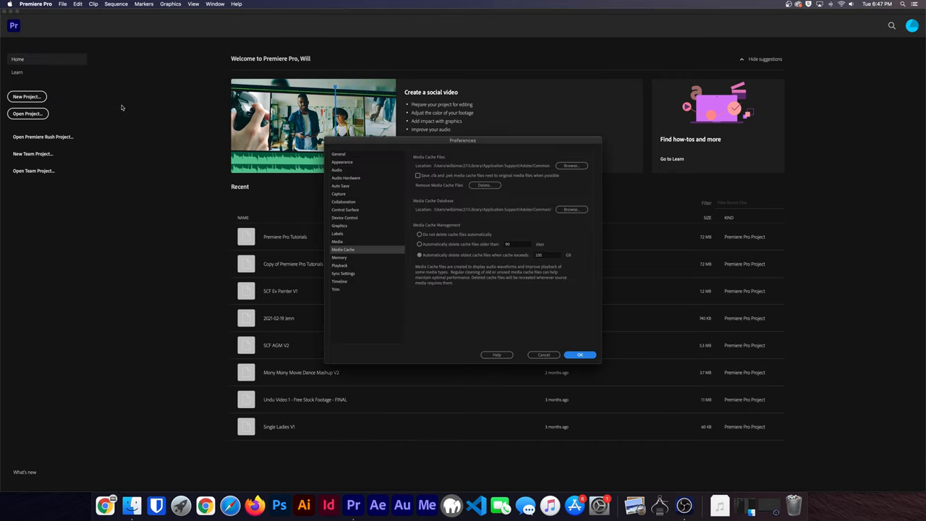
{"action": "left_click", "coordinate": [485, 184]}
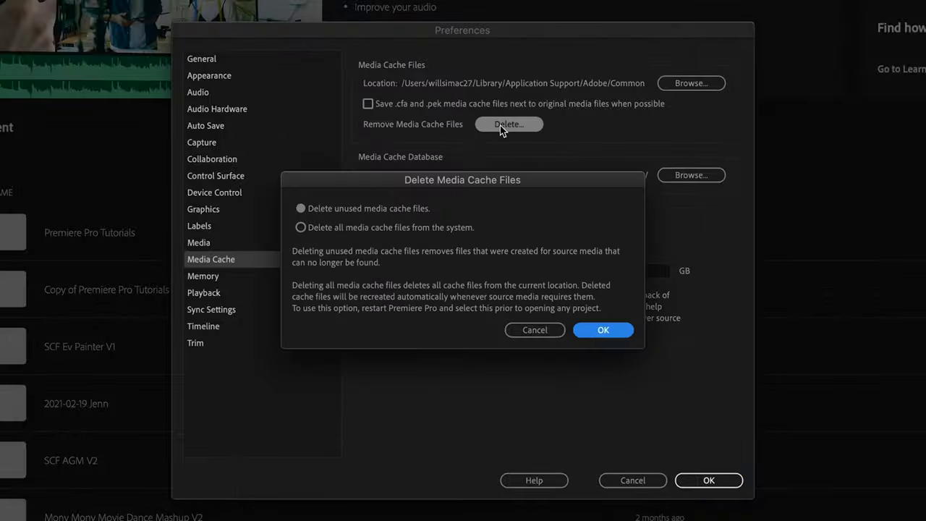
{"action": "mouse_move", "coordinate": [327, 241]}
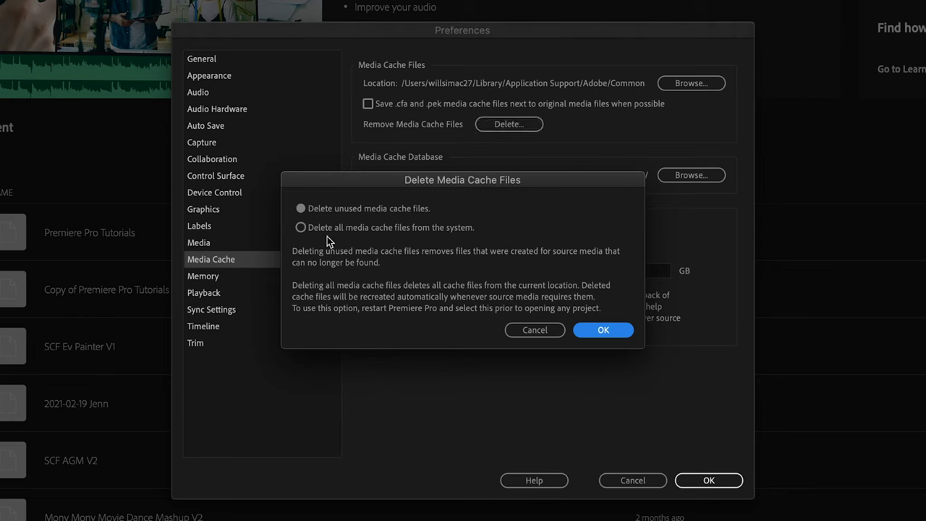
{"action": "left_click", "coordinate": [300, 228]}
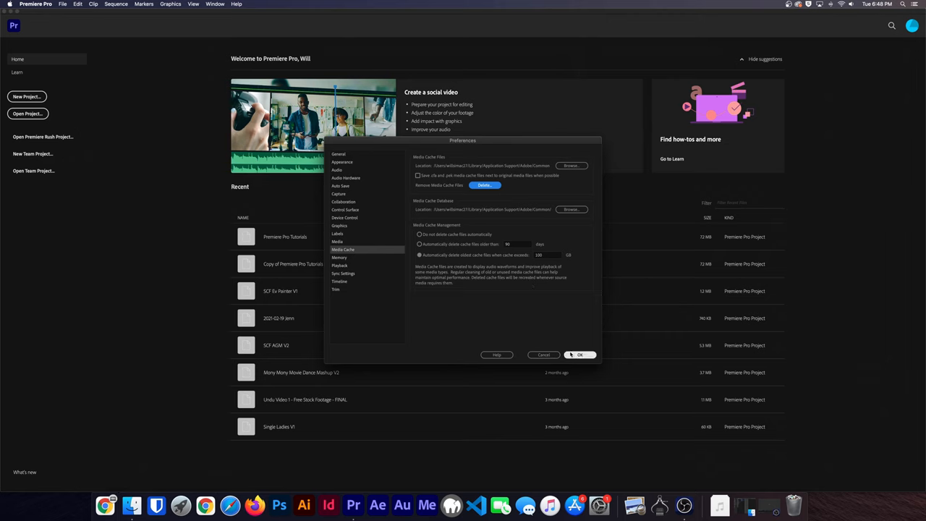
{"action": "left_click", "coordinate": [579, 355]}
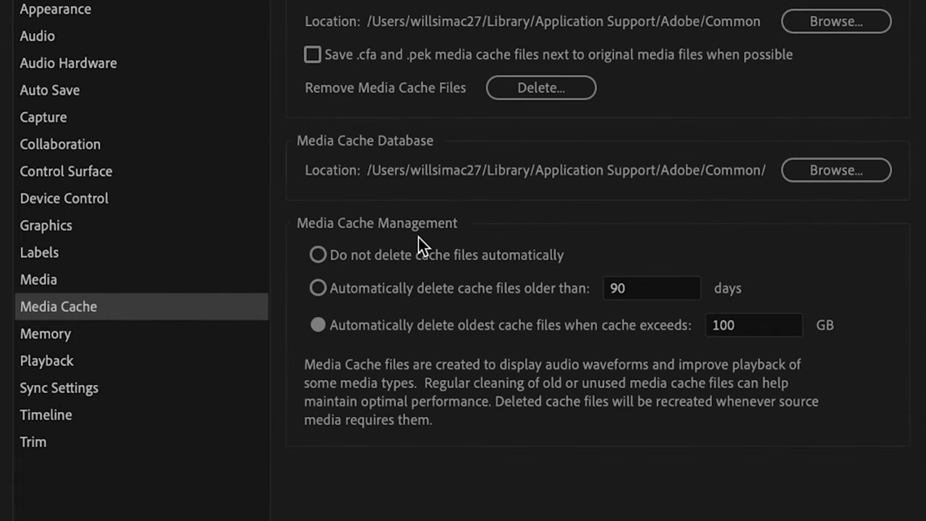
{"action": "mouse_move", "coordinate": [416, 315]}
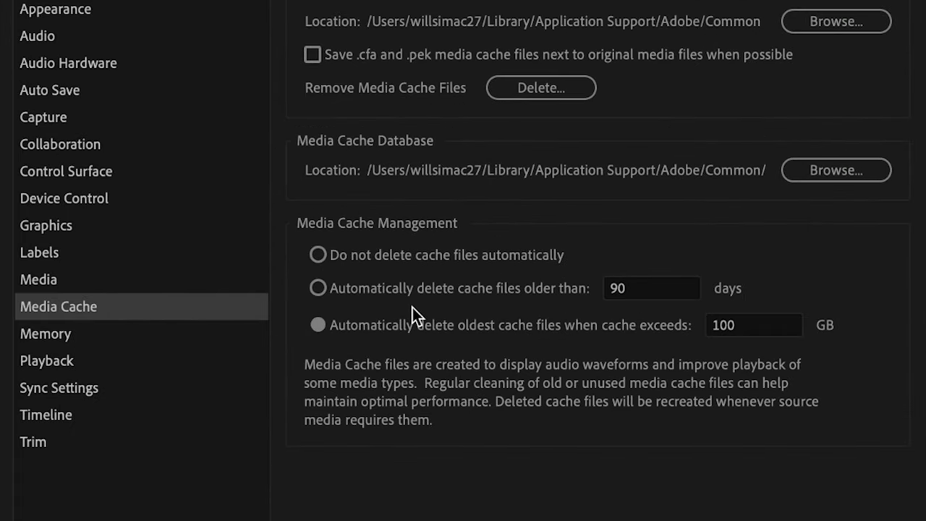
{"action": "mouse_move", "coordinate": [504, 274]}
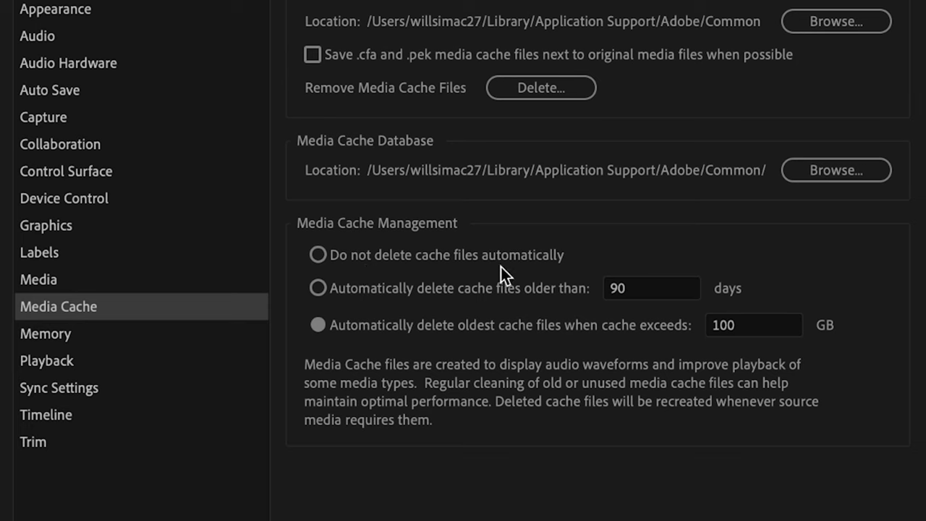
{"action": "mouse_move", "coordinate": [319, 268]}
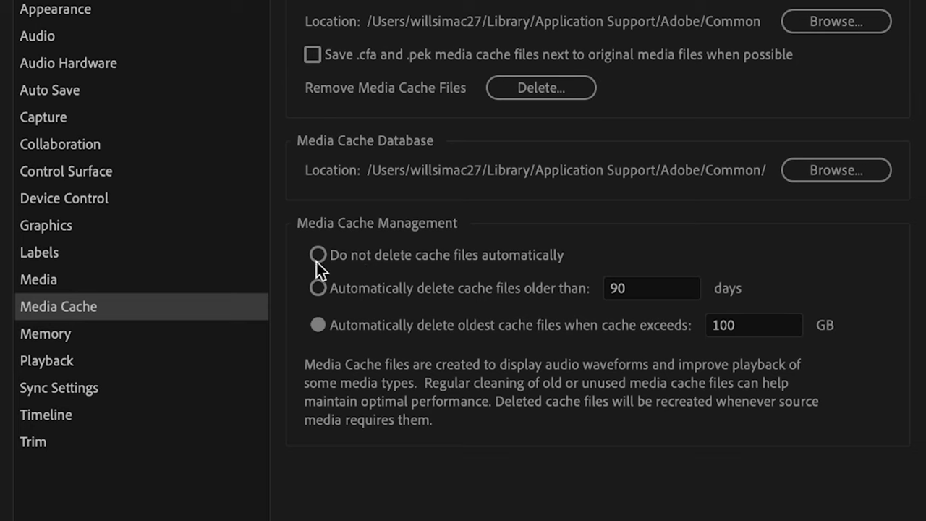
- Switch cache management from 'Do not delete' to deleting files older than 90 days
{"action": "left_click", "coordinate": [317, 255]}
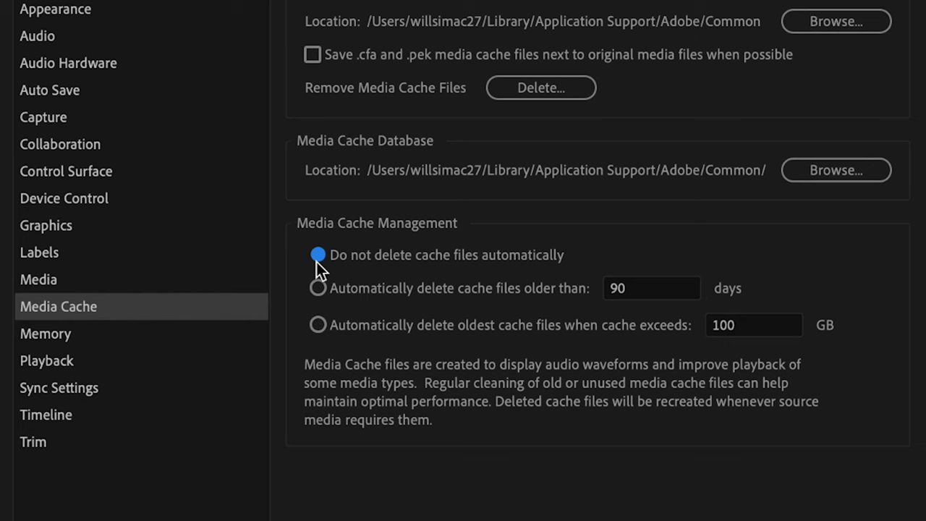
{"action": "mouse_move", "coordinate": [579, 142]}
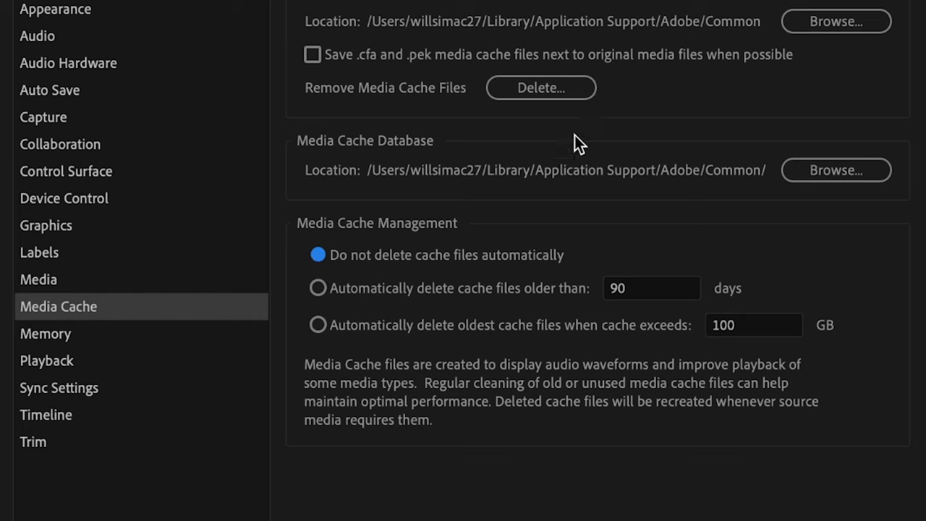
{"action": "mouse_move", "coordinate": [547, 138]}
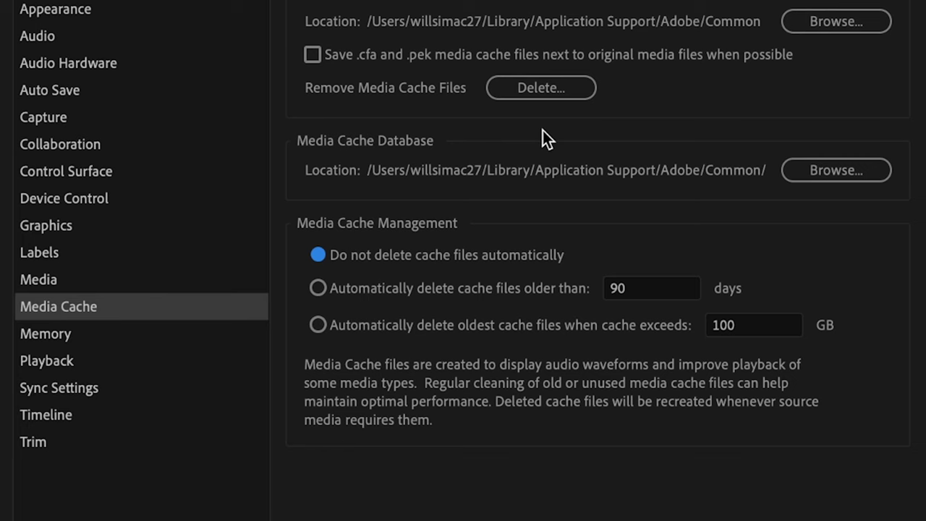
{"action": "mouse_move", "coordinate": [523, 314]}
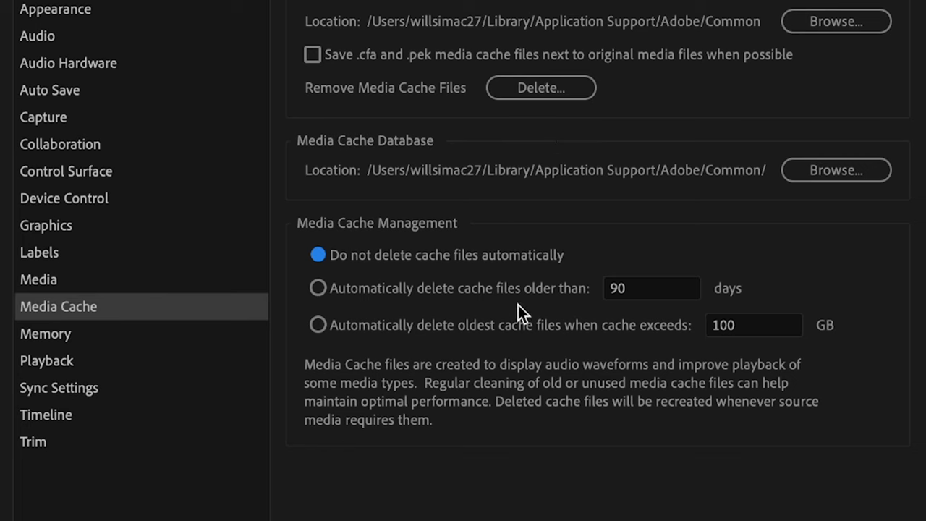
{"action": "mouse_move", "coordinate": [642, 307]}
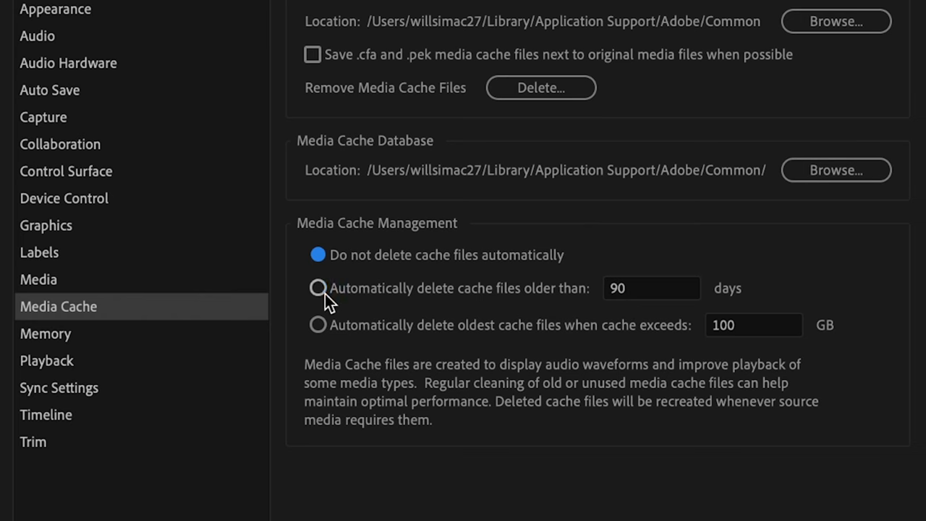
{"action": "left_click", "coordinate": [318, 288]}
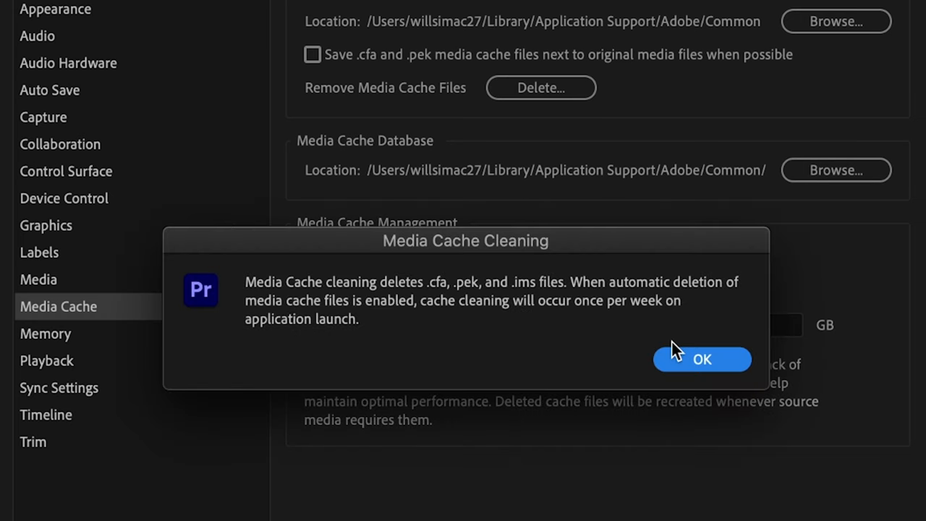
{"action": "left_click", "coordinate": [700, 359]}
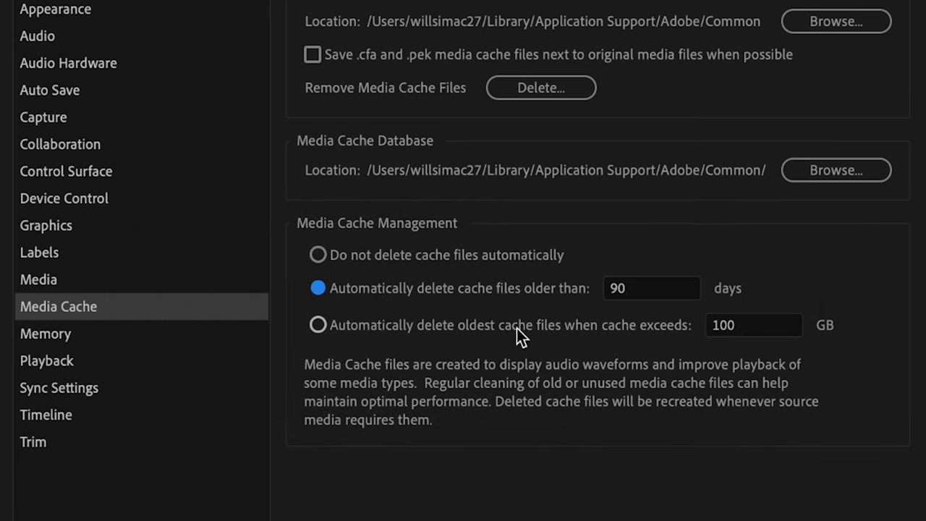
{"action": "mouse_move", "coordinate": [579, 336]}
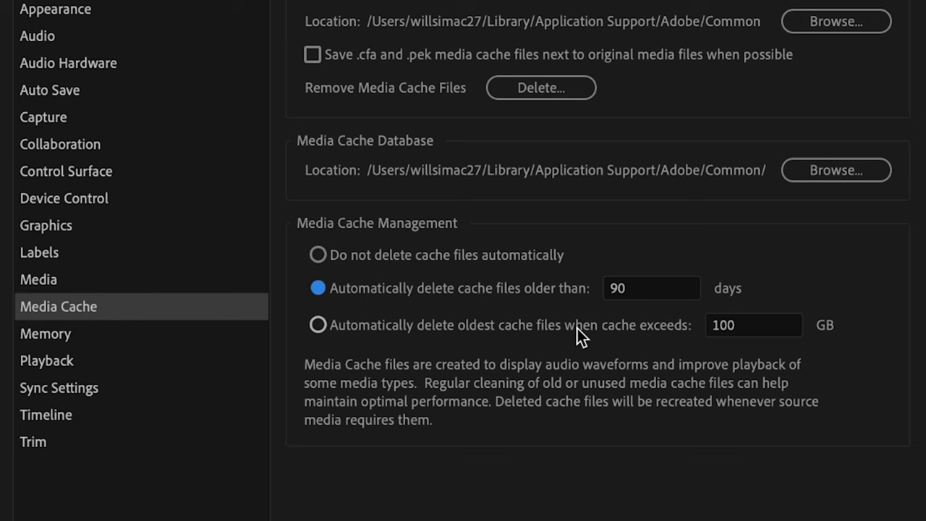
{"action": "mouse_move", "coordinate": [748, 344]}
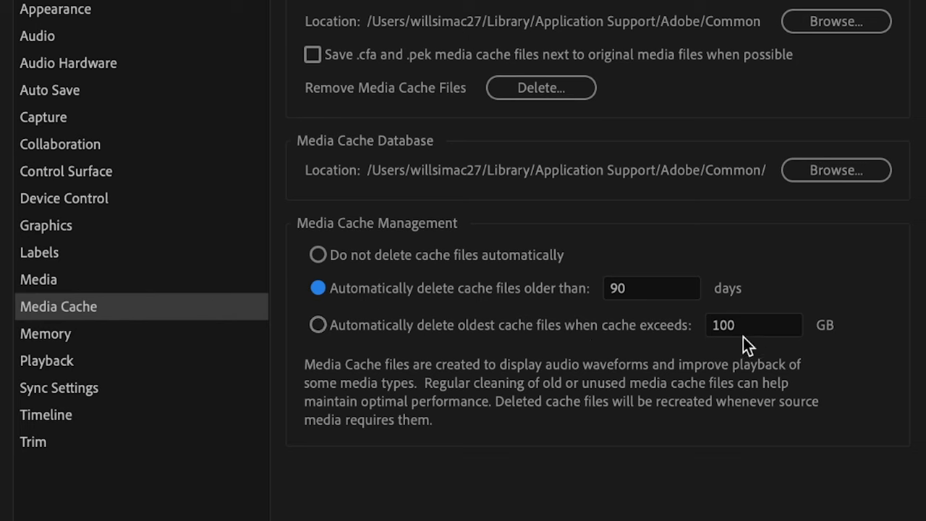
{"action": "mouse_move", "coordinate": [331, 346]}
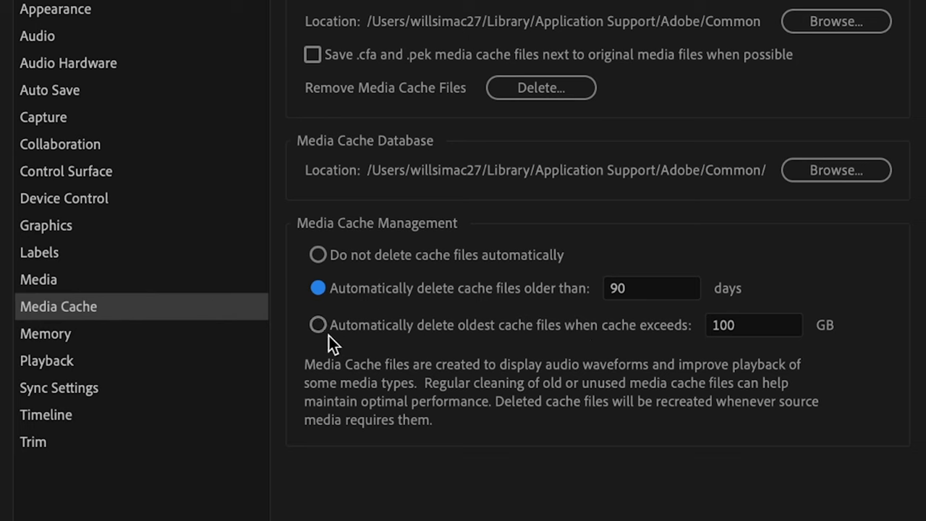
- Auto-delete the oldest cache files above 500 GB, then OK Preferences
{"action": "left_click", "coordinate": [317, 324]}
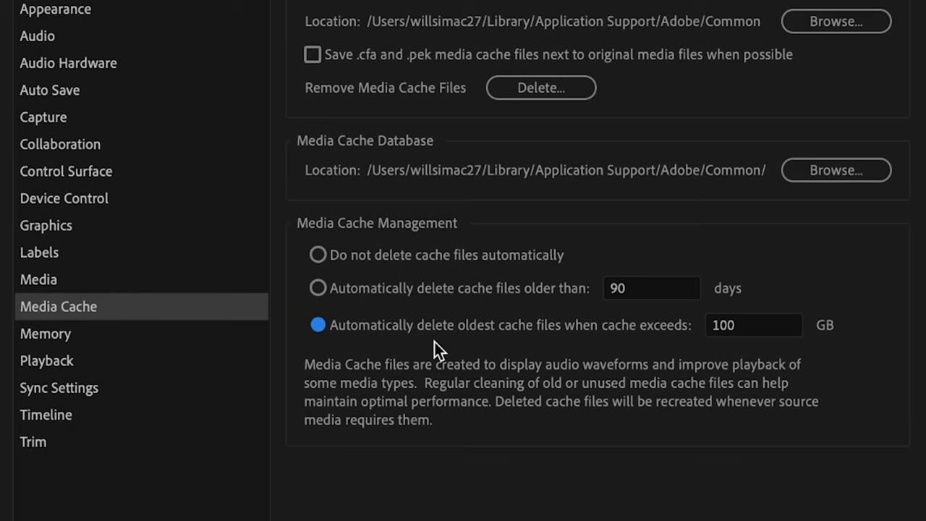
{"action": "mouse_move", "coordinate": [756, 354]}
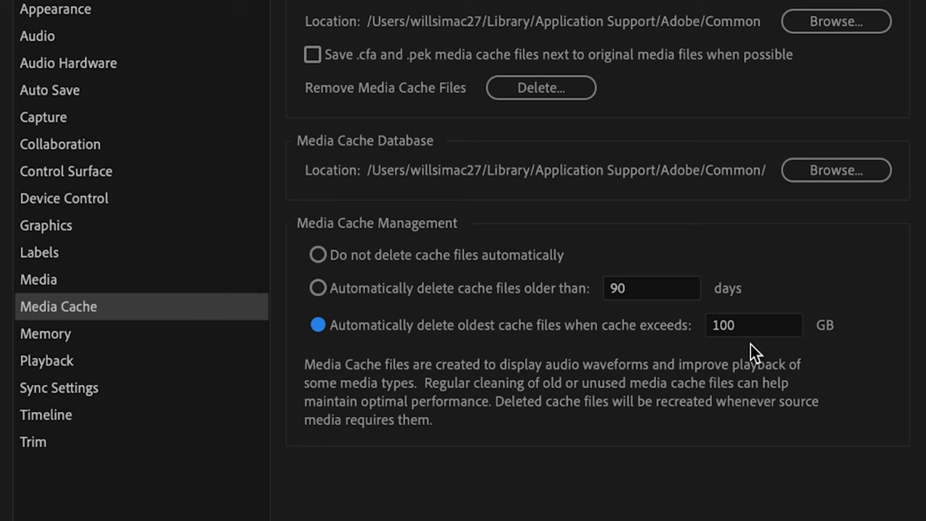
{"action": "mouse_move", "coordinate": [732, 355]}
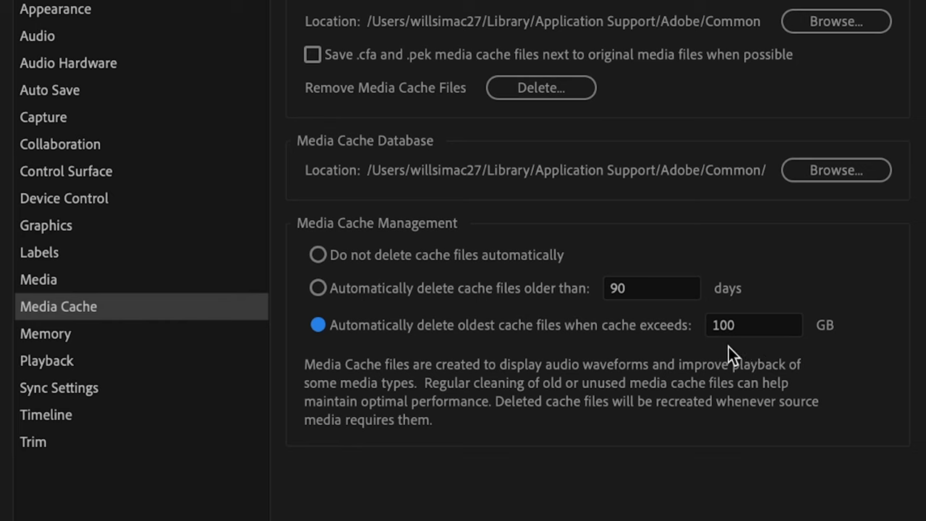
{"action": "left_click", "coordinate": [753, 324]}
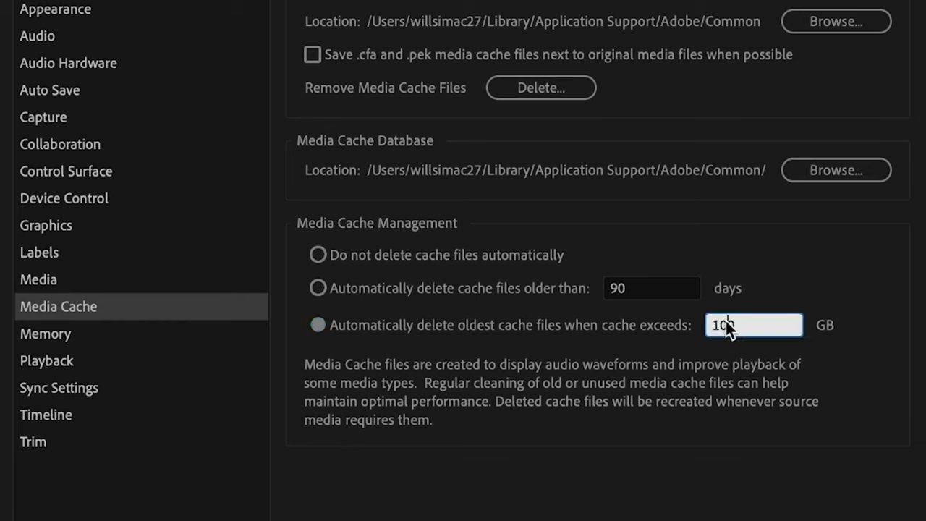
{"action": "type", "text": "50"}
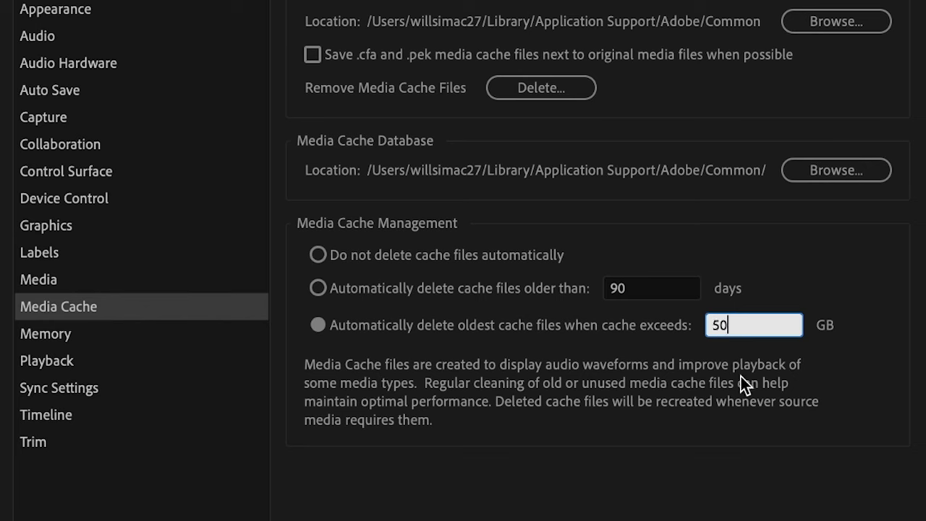
{"action": "mouse_move", "coordinate": [830, 381]}
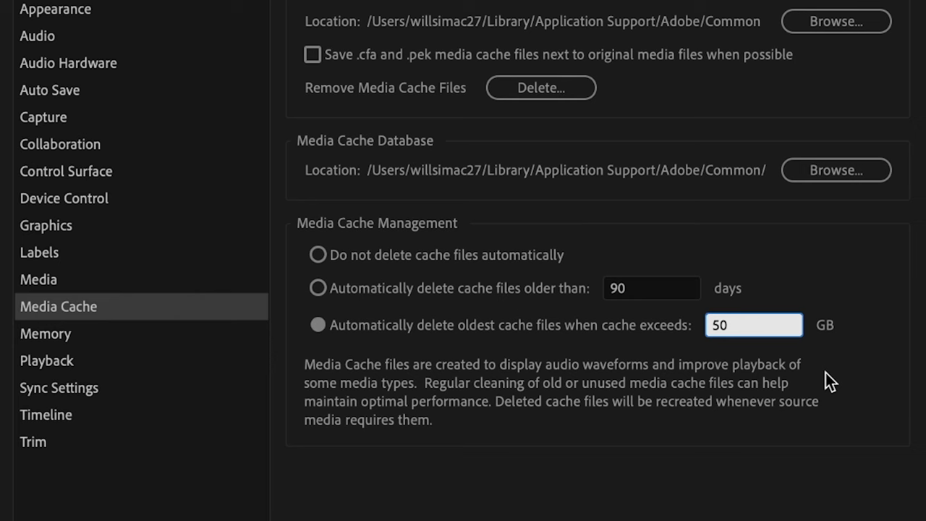
{"action": "type", "text": "0"}
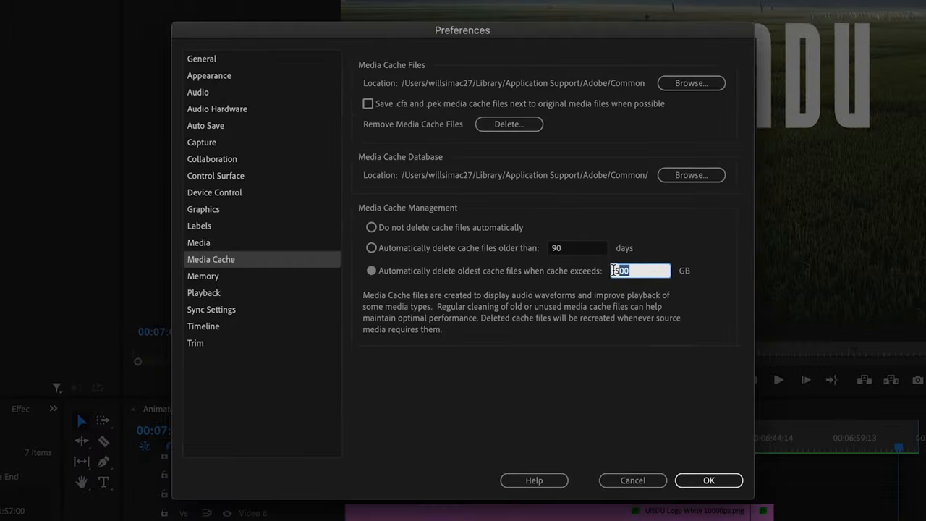
{"action": "left_click", "coordinate": [707, 480]}
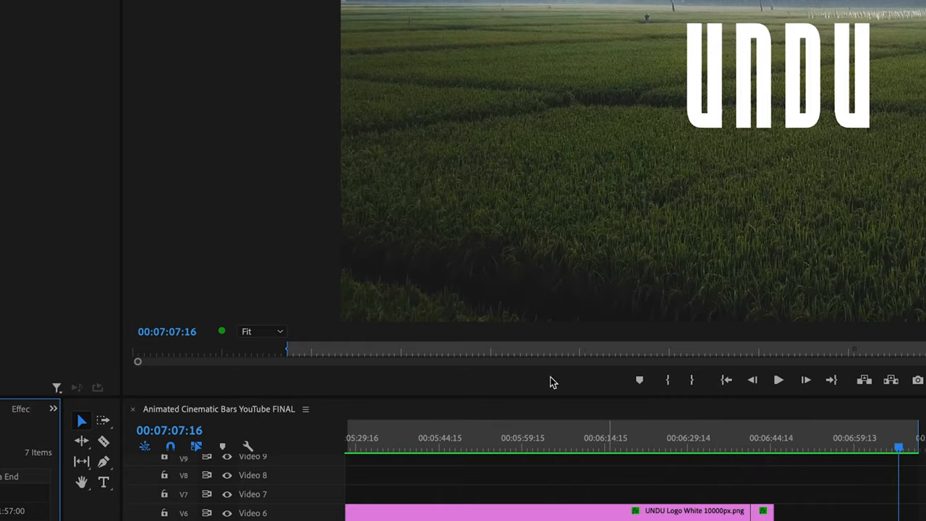